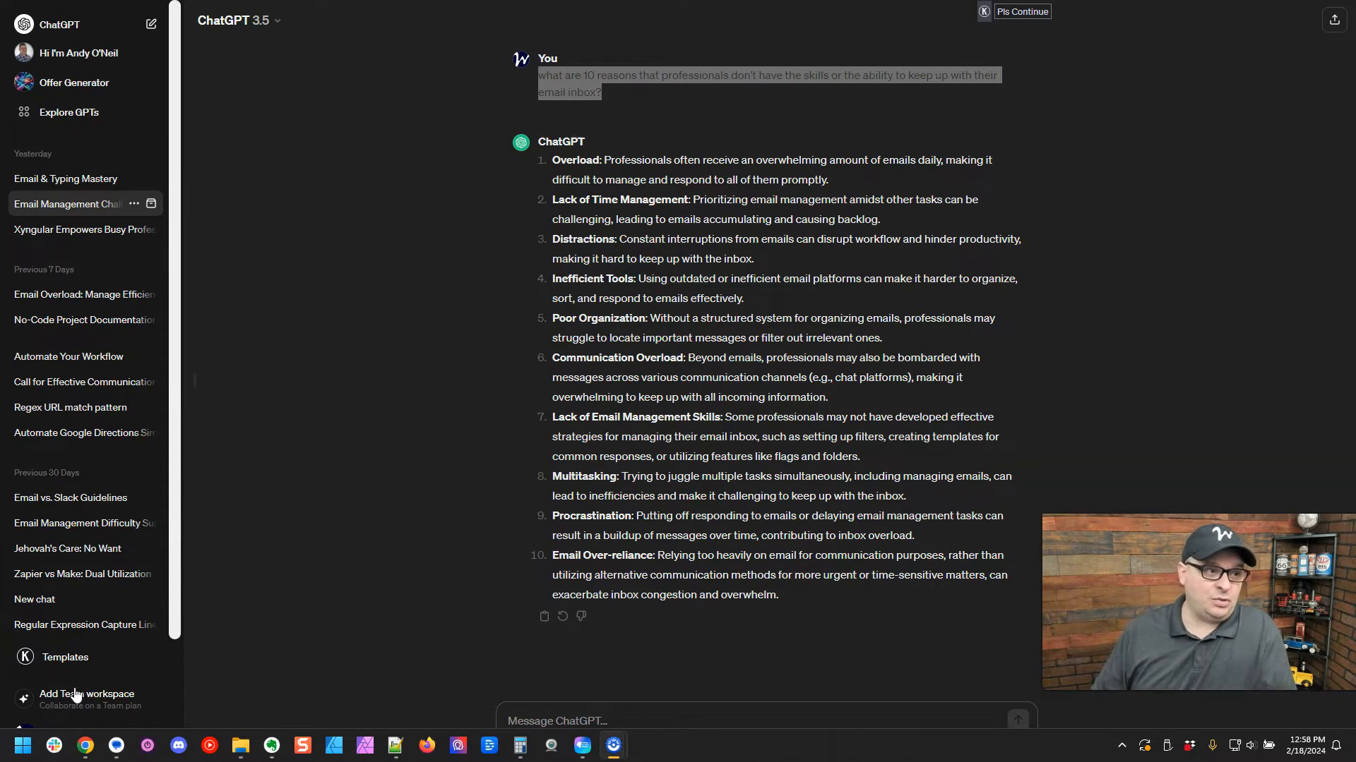
Step: Copy ChatGPT's ten-reason email answer into a new Notepad++ tab and maximize the window
{"action": "left_click", "coordinate": [240, 20]}
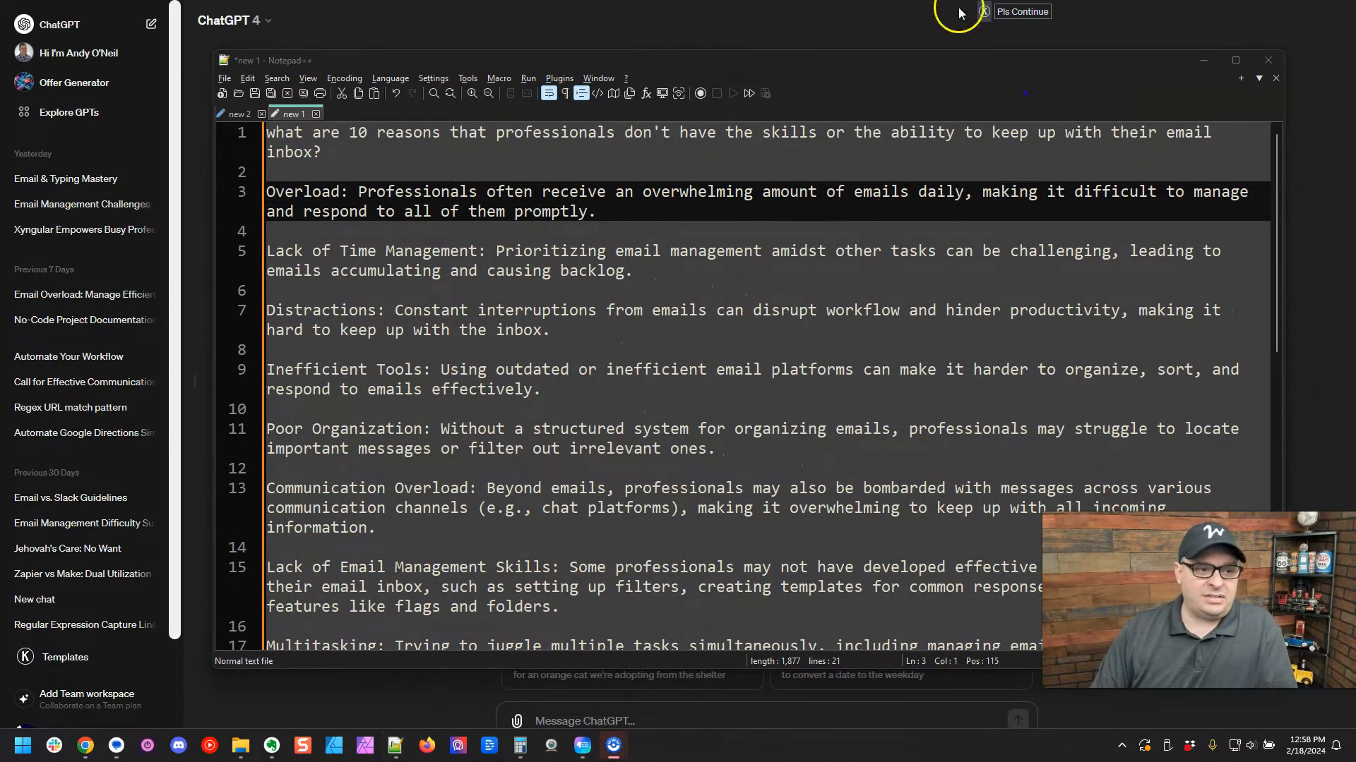
{"action": "left_click", "coordinate": [1240, 59]}
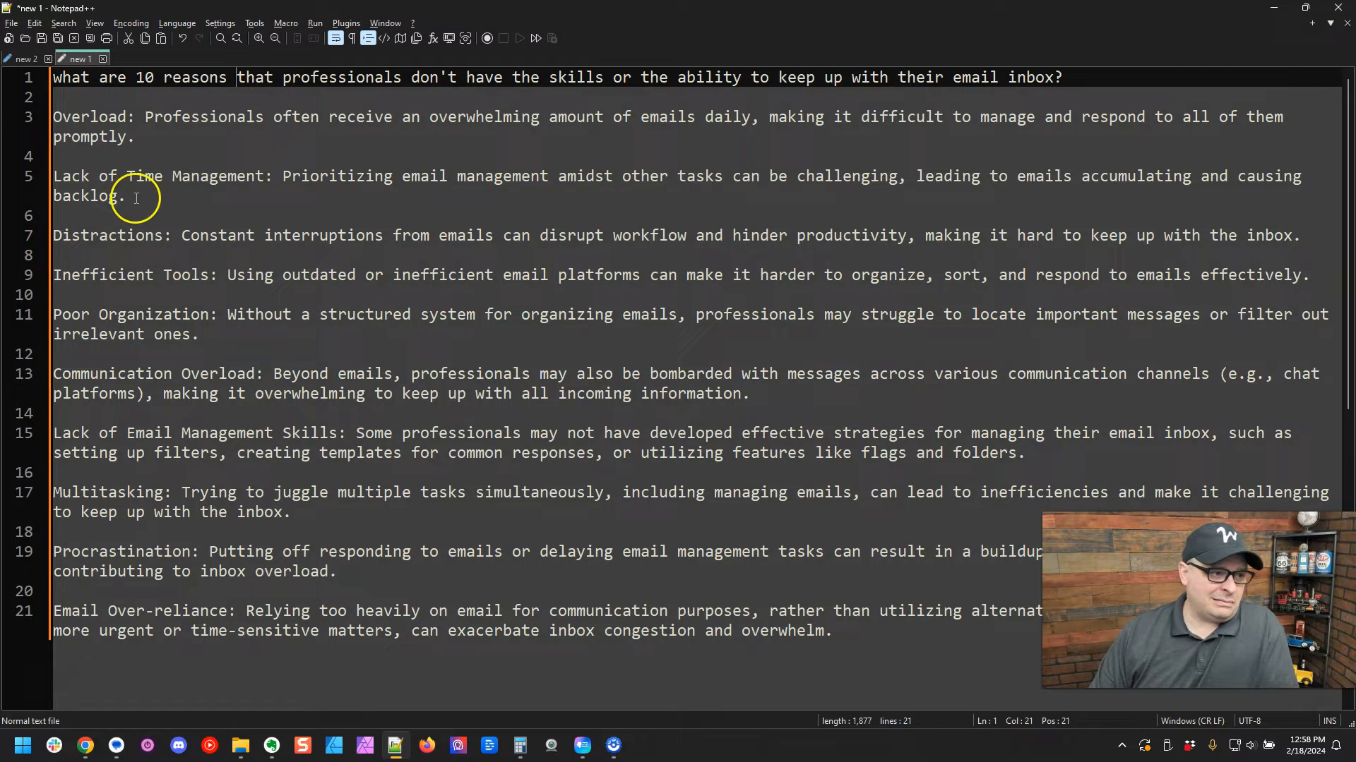
{"action": "mouse_move", "coordinate": [614, 21]}
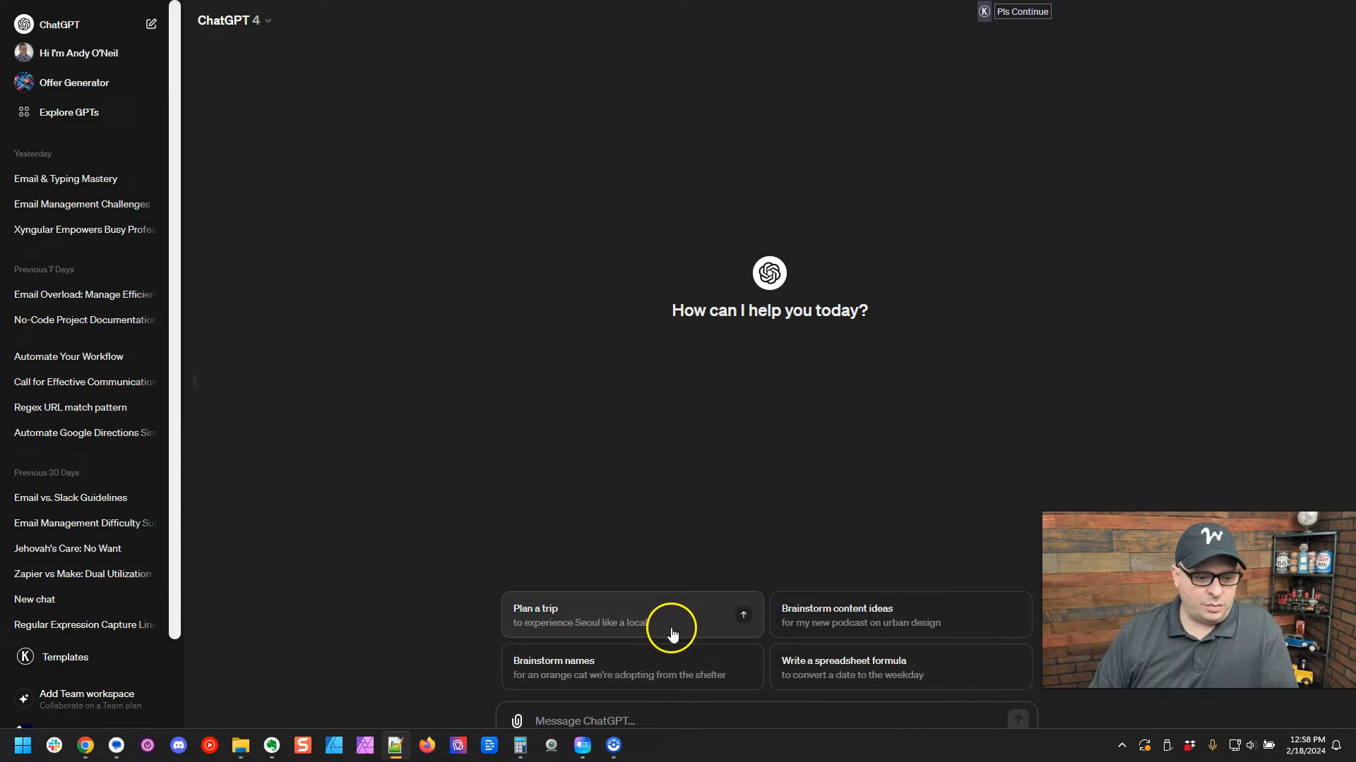
Step: Send GPT-4 a prompt asking for an email newsletter outline on untrained professionals' email struggles
{"action": "type", "text": "I would like to write an email newsletter about the diffi"}
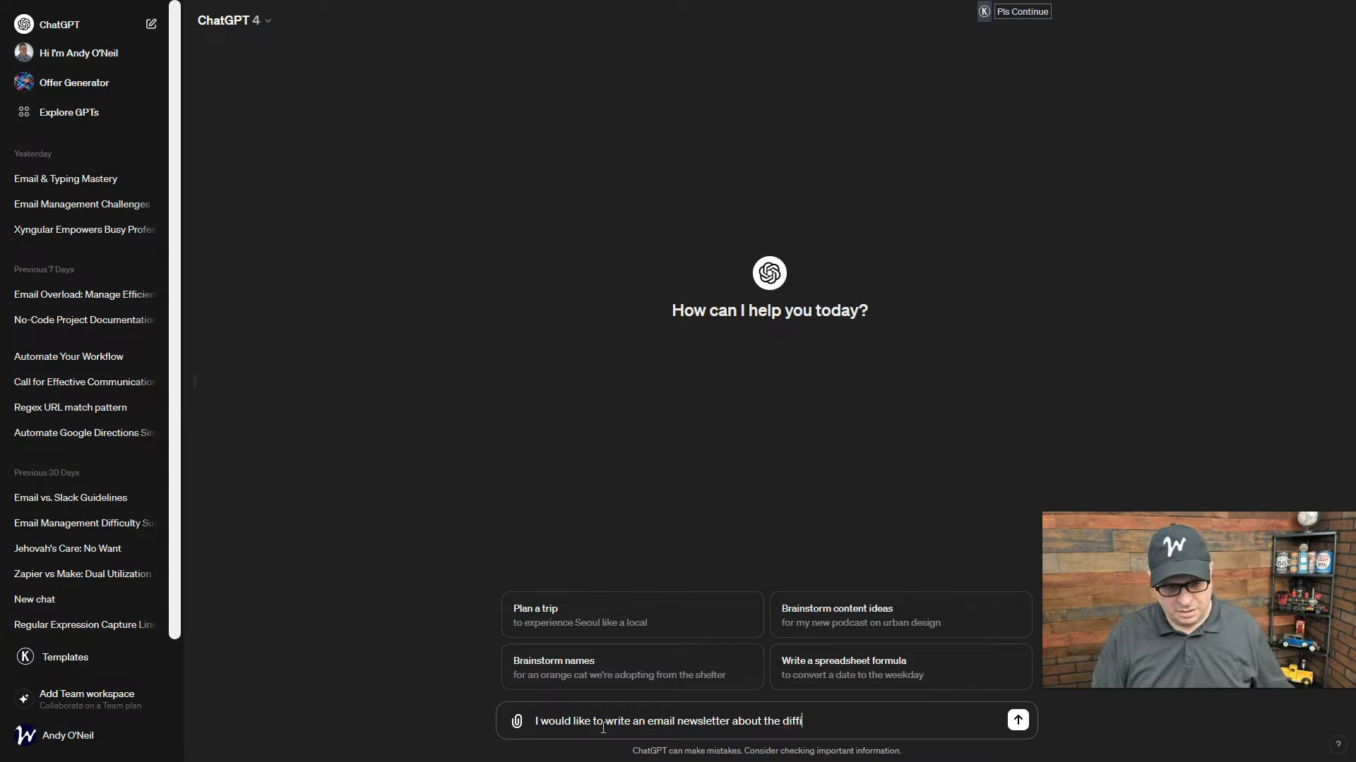
{"action": "type", "text": "culties of keeping up with an email news"}
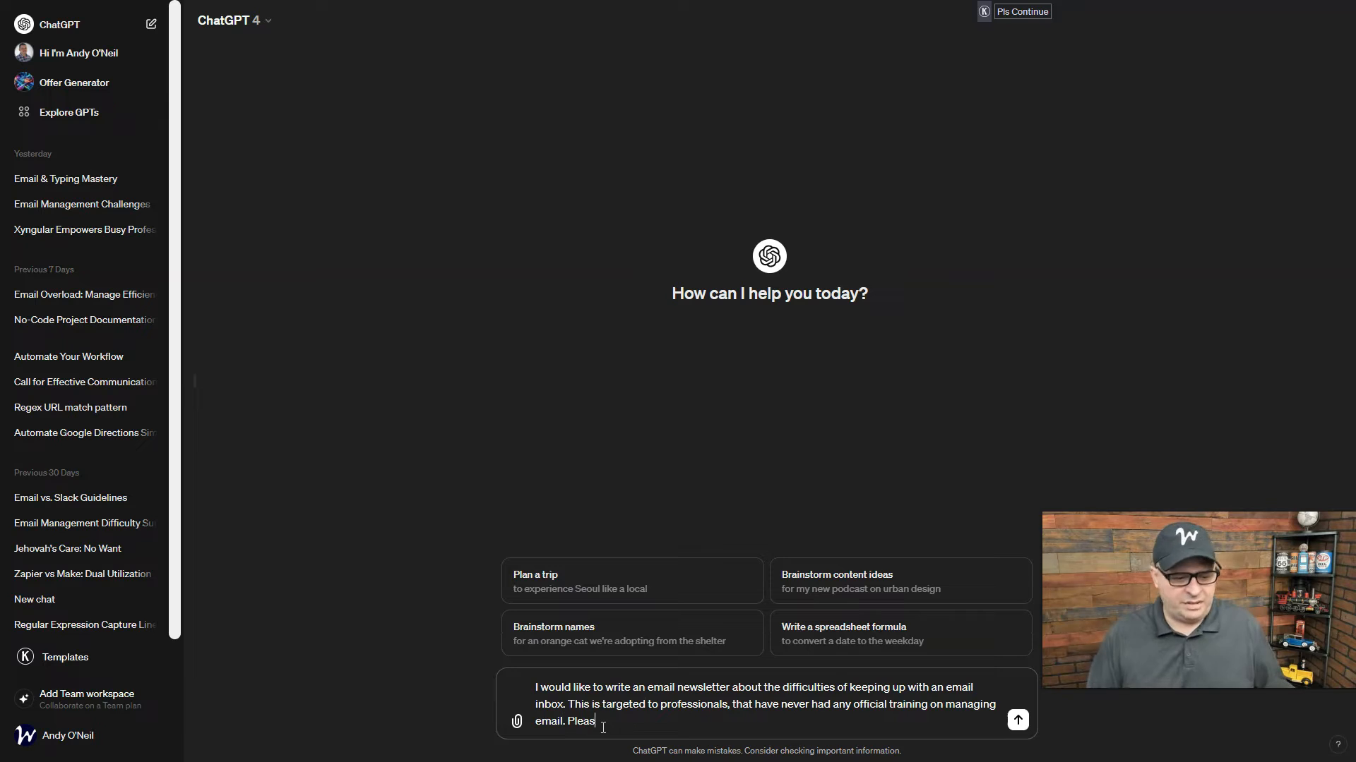
{"action": "type", "text": "write a email newsletter outline. I will provide a liist of 10 reasons that professions"}
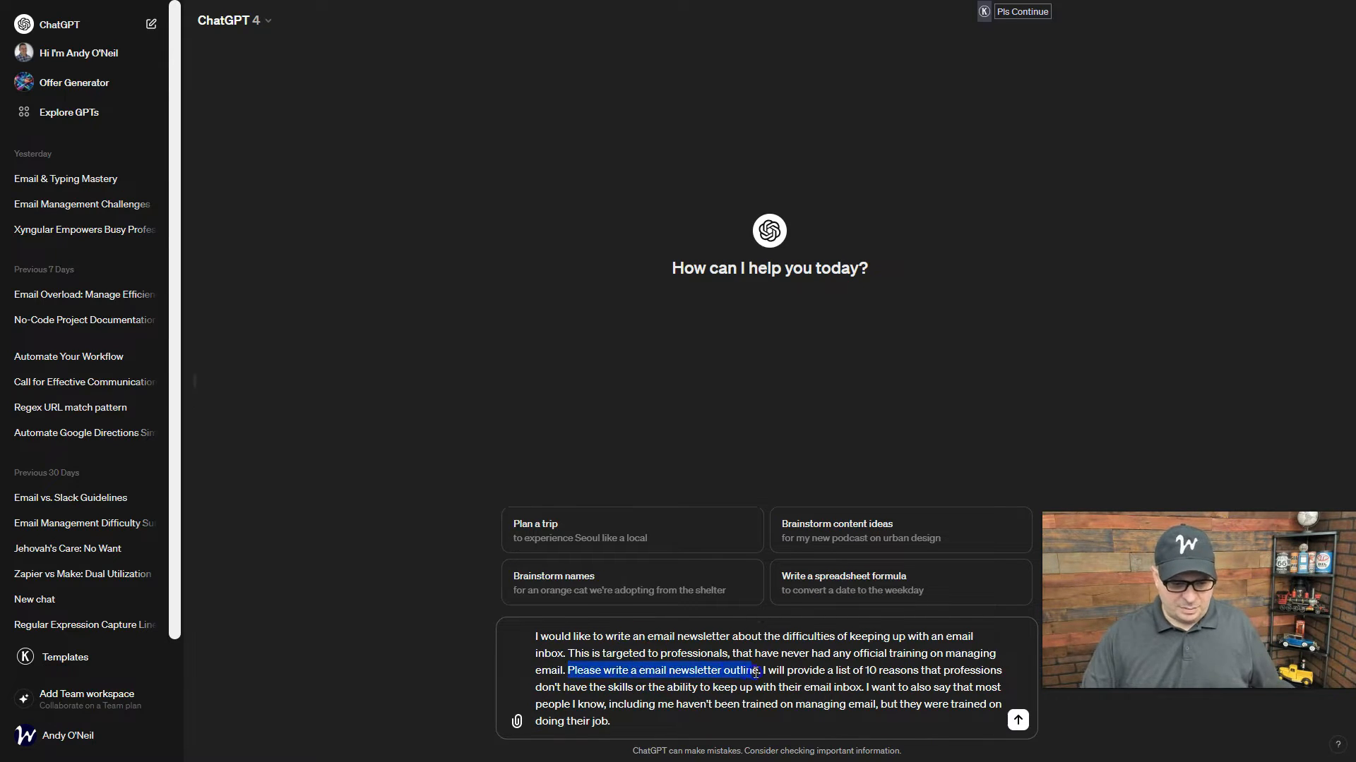
{"action": "left_click", "coordinate": [1016, 720]}
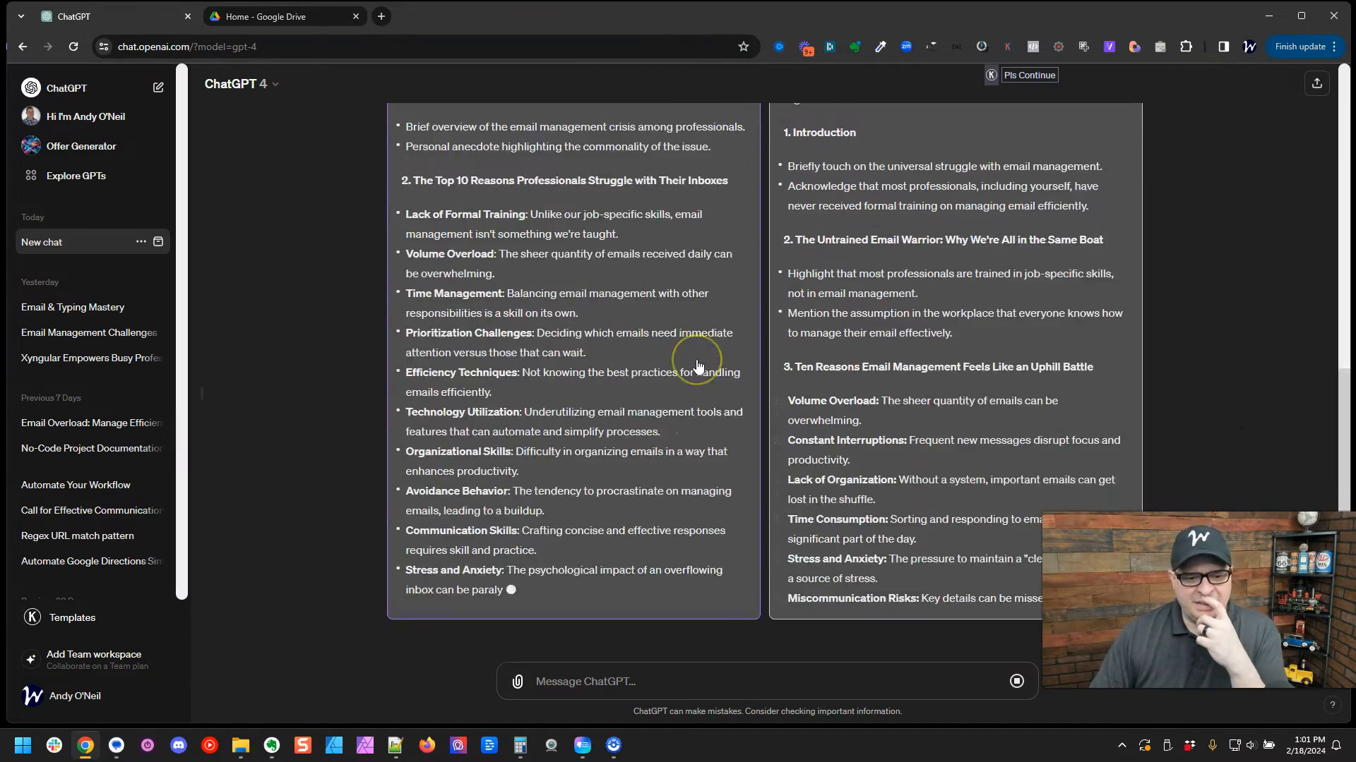
Step: Choose the second outline and copy its subject line and full outline body
{"action": "scroll", "scroll_direction": "down", "scroll_amount": 3}
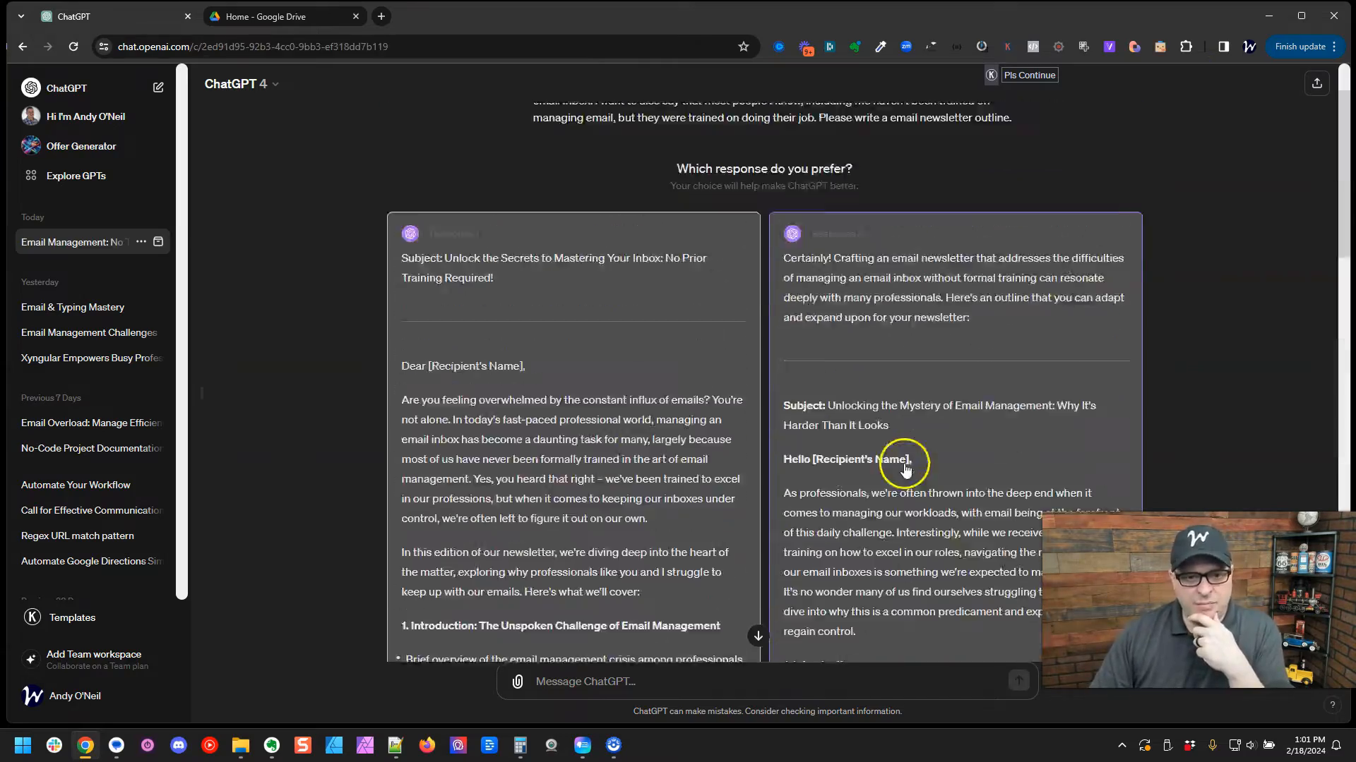
{"action": "scroll", "scroll_direction": "down", "scroll_amount": 3}
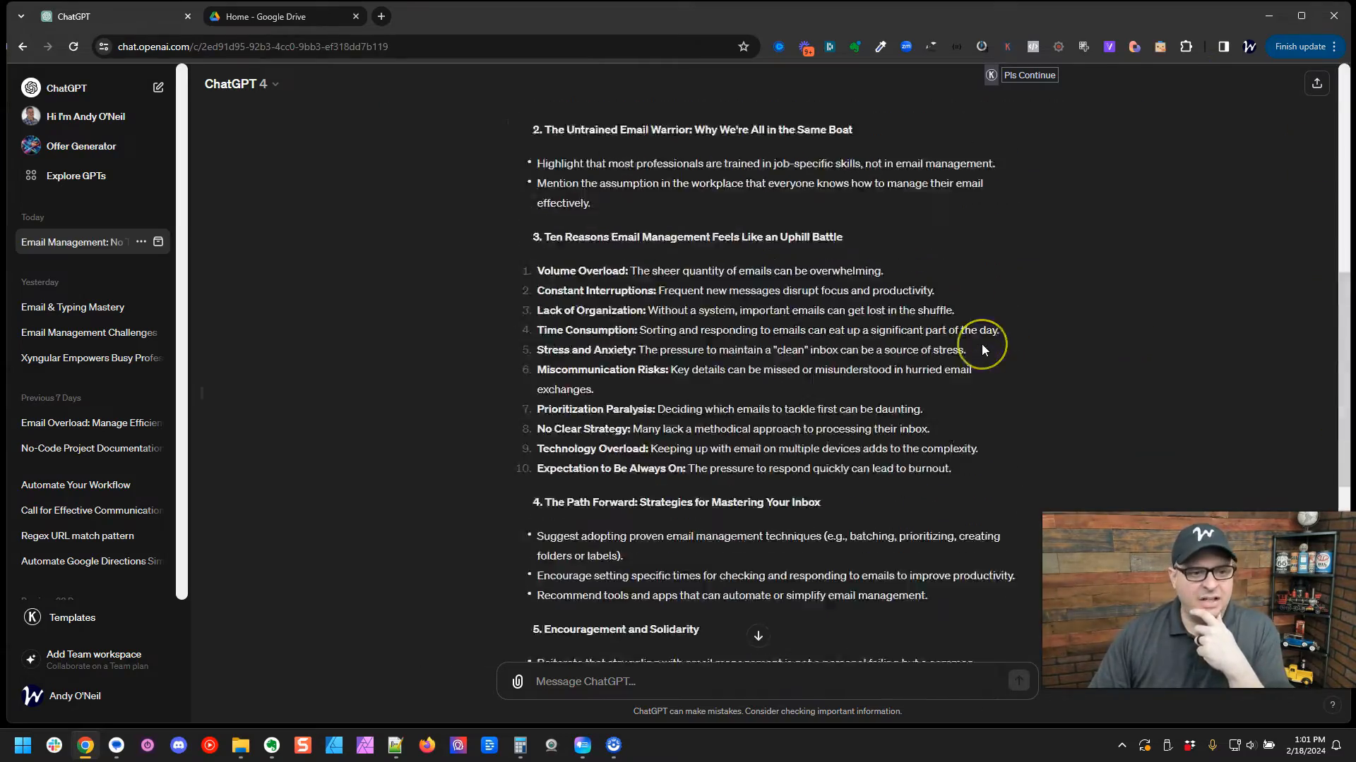
{"action": "scroll", "scroll_direction": "up", "scroll_amount": 3}
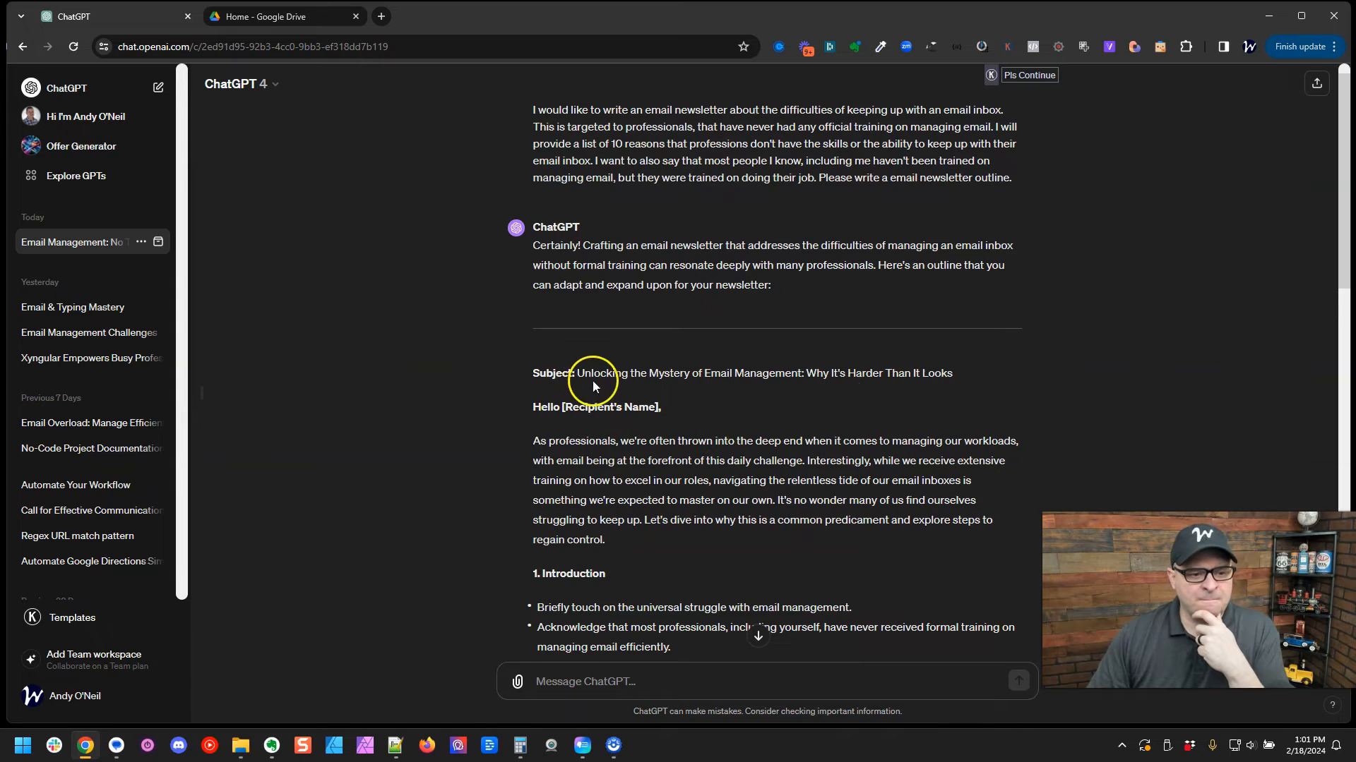
{"action": "left_click_drag", "start_coordinate": [577, 372], "coordinate": [951, 372]}
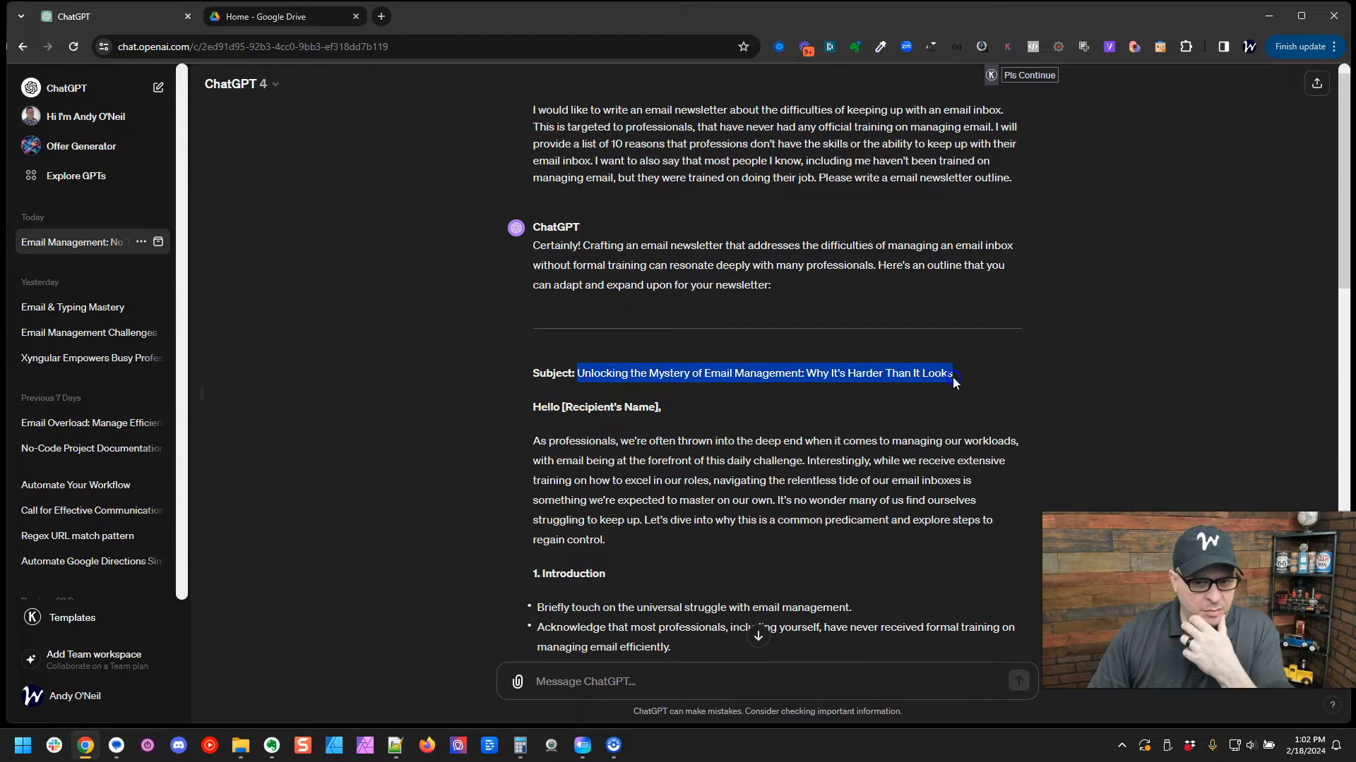
{"action": "left_click", "coordinate": [276, 17]}
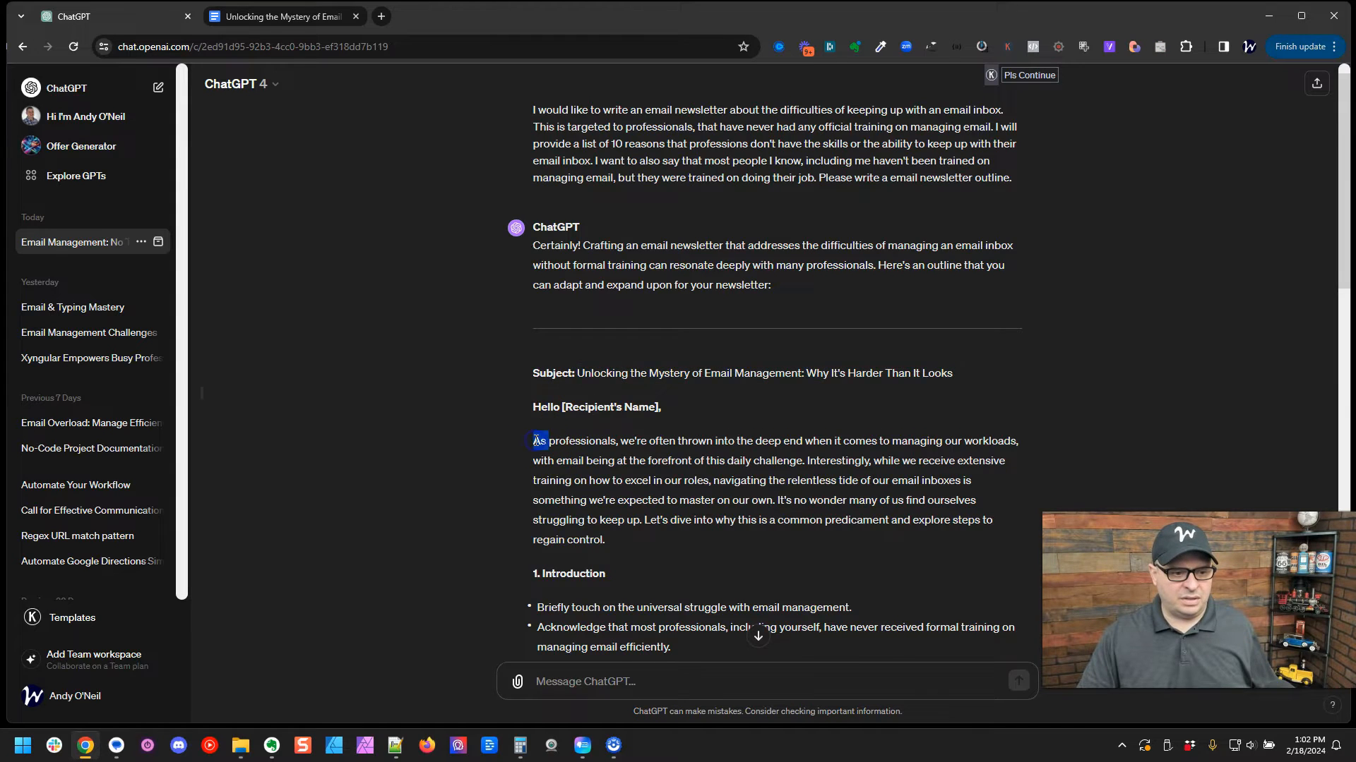
{"action": "scroll", "scroll_direction": "down", "scroll_amount": 3}
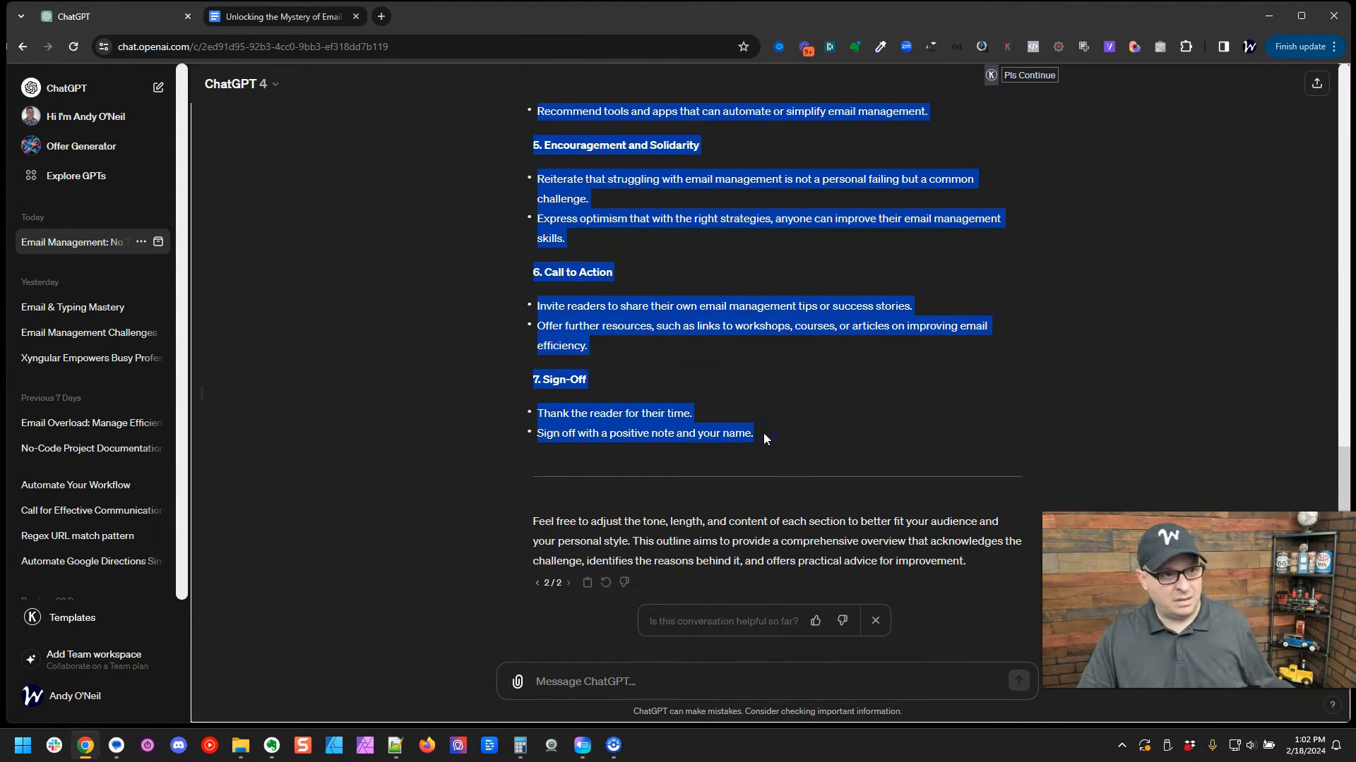
{"action": "left_click", "coordinate": [281, 16]}
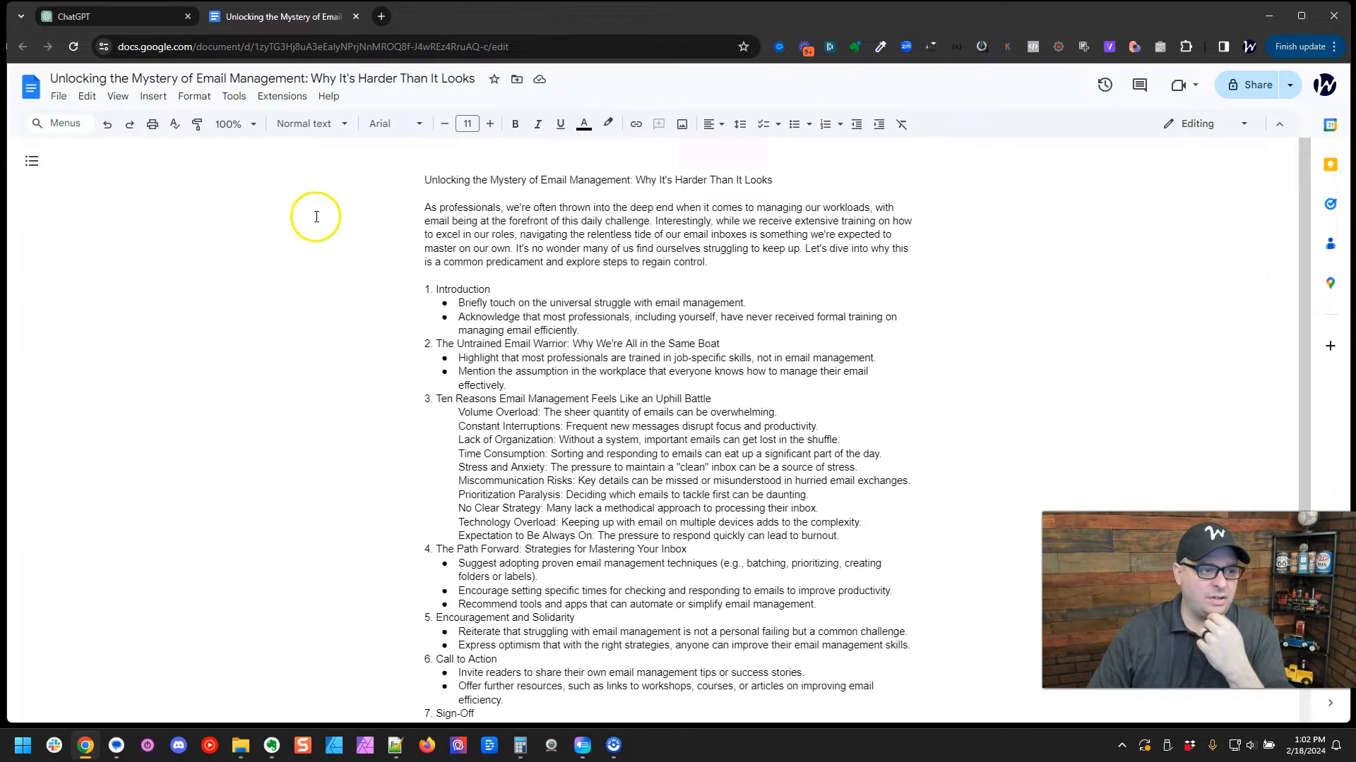
Step: Turn on Tools > Voice typing with a blank line under the first Introduction bullet
{"action": "left_click", "coordinate": [233, 96]}
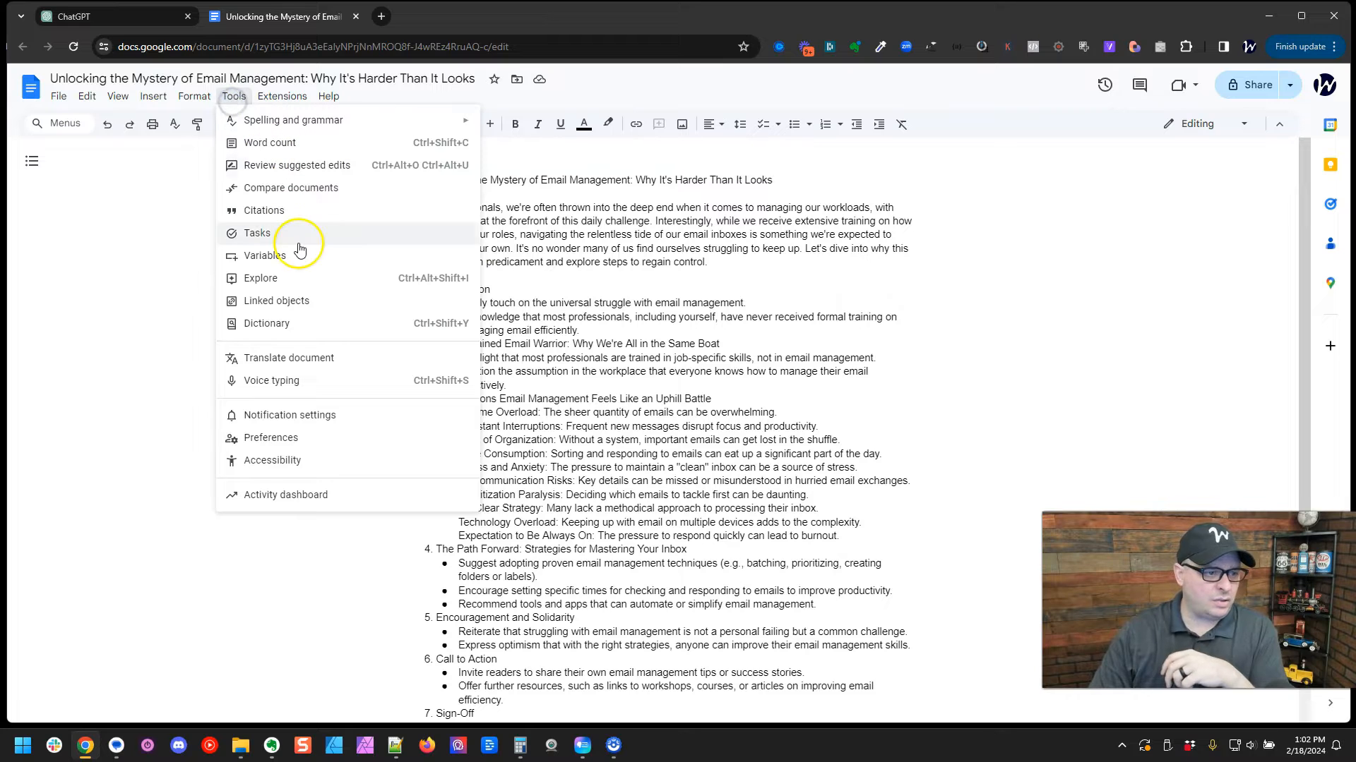
{"action": "mouse_move", "coordinate": [317, 381]}
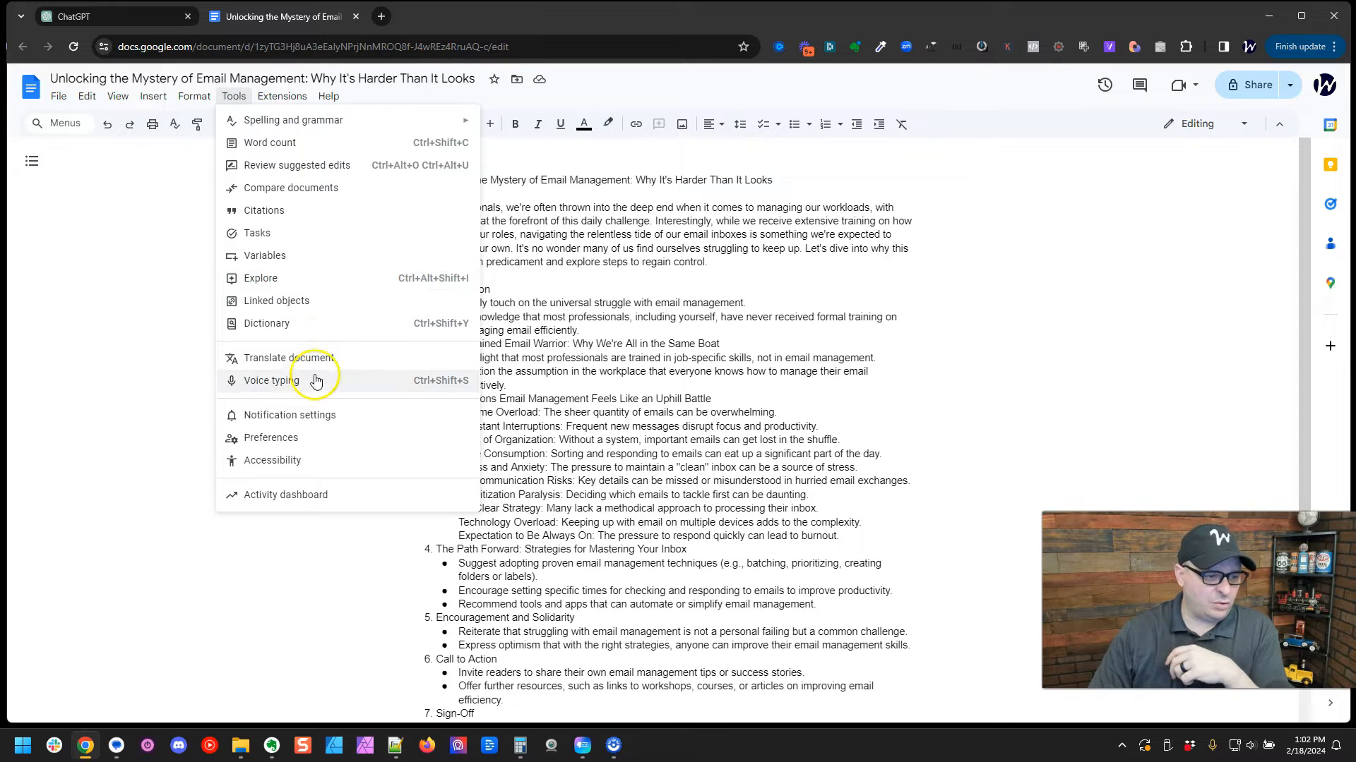
{"action": "left_click", "coordinate": [270, 381]}
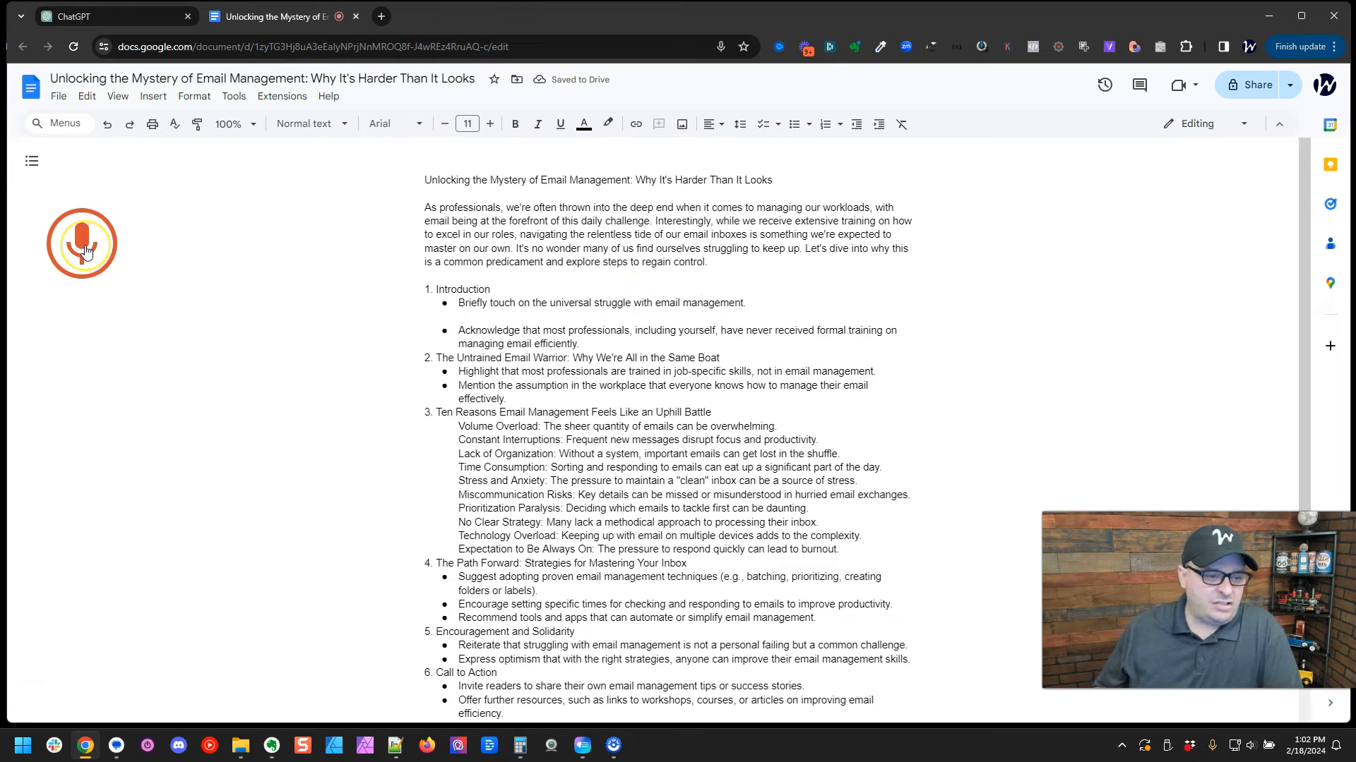
Step: Dictate Introduction paragraphs on managing email inboxes without ever being trained
{"action": "type", "text": "Managing email inbox ::"}
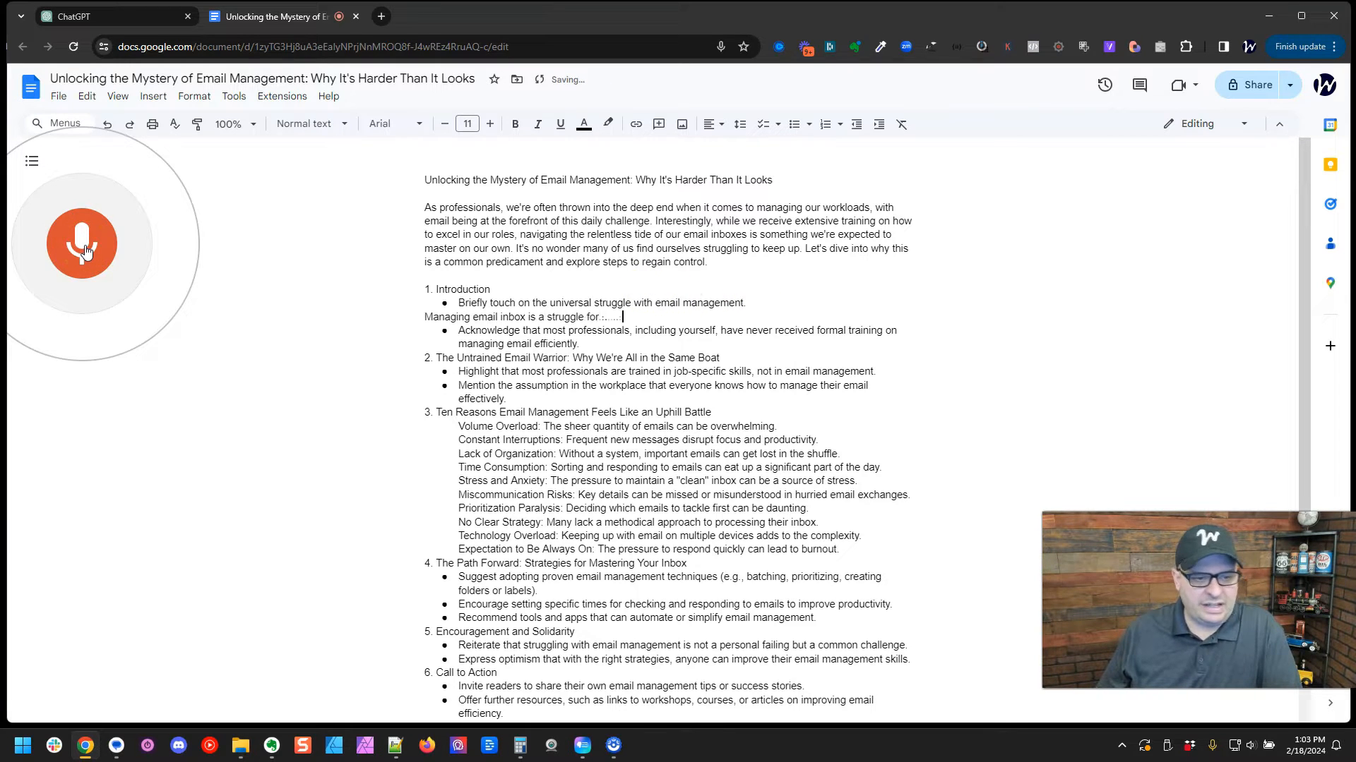
{"action": "type", "text": "nearly everyone I know. it i"}
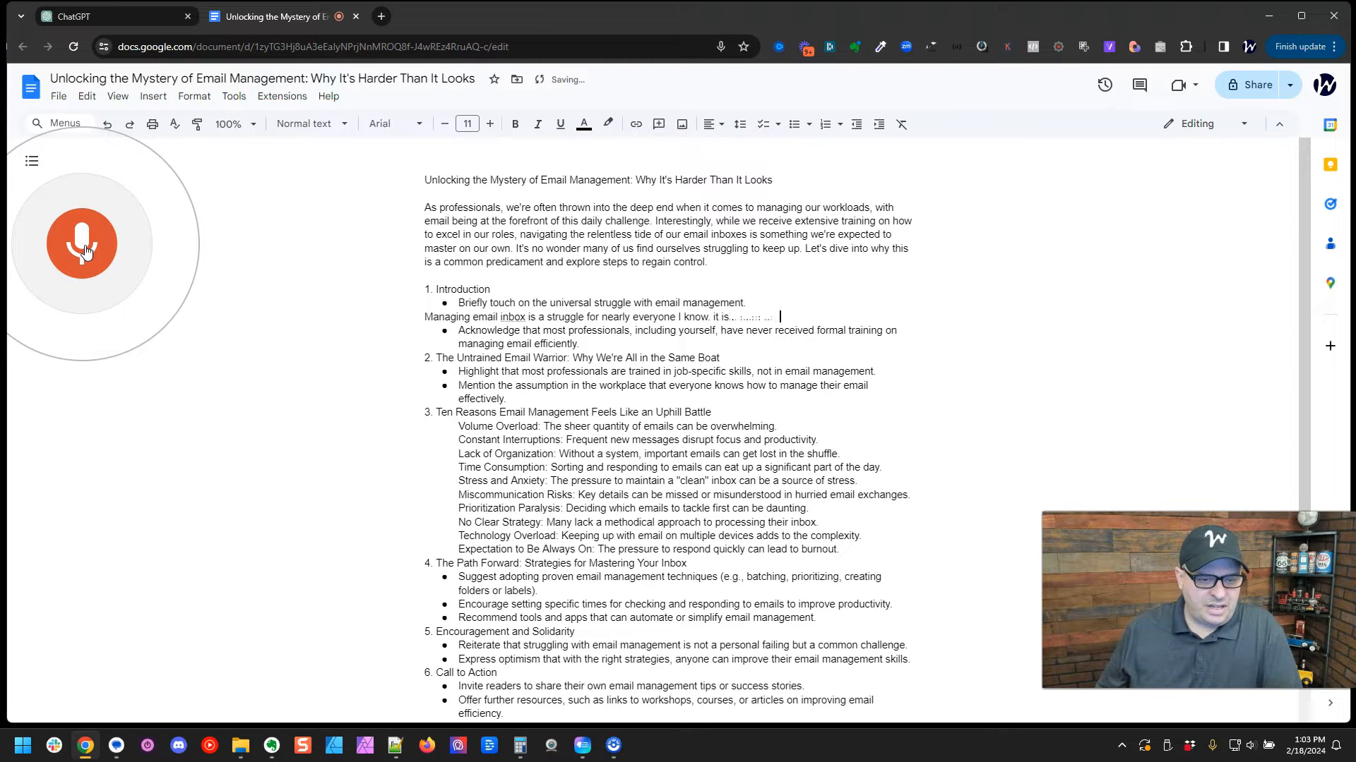
{"action": "type", "text": "something that you are expected to:"}
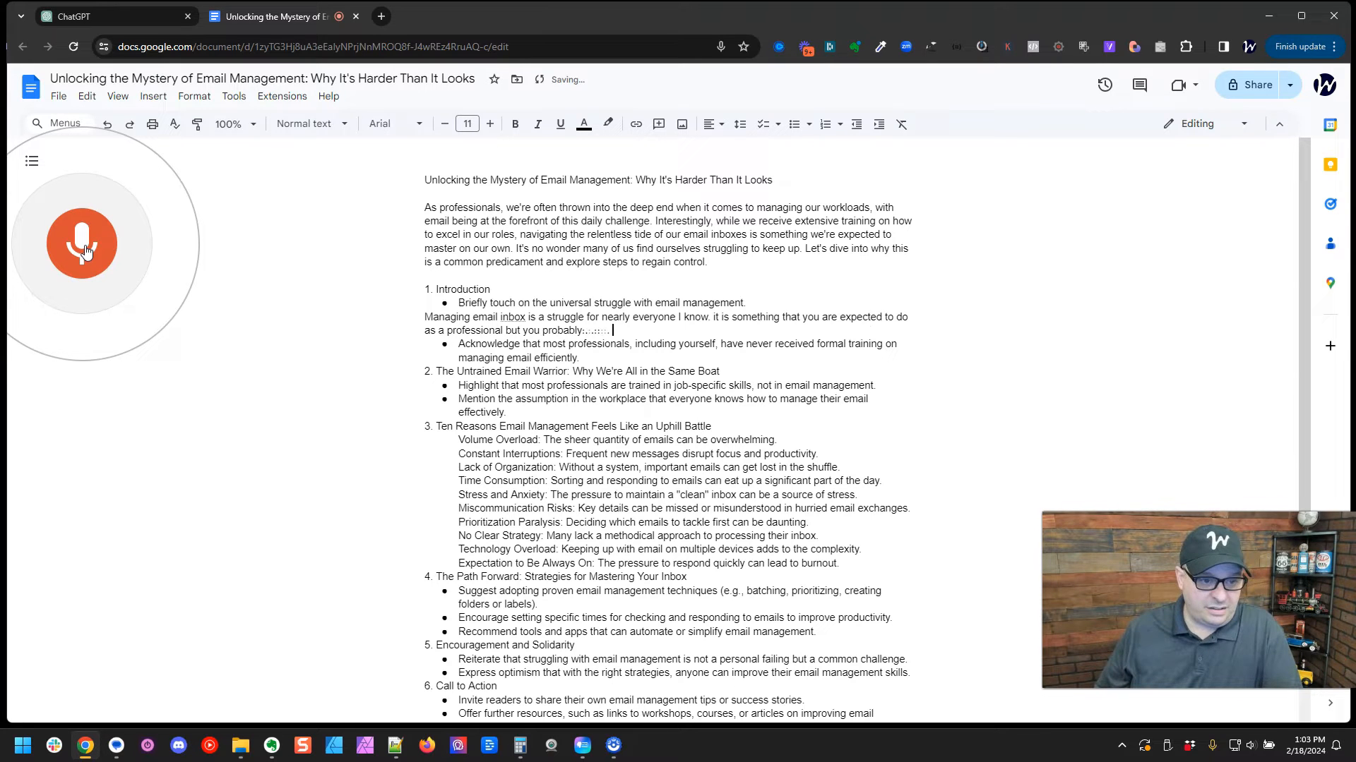
{"action": "type", "text": "would ever trained..."}
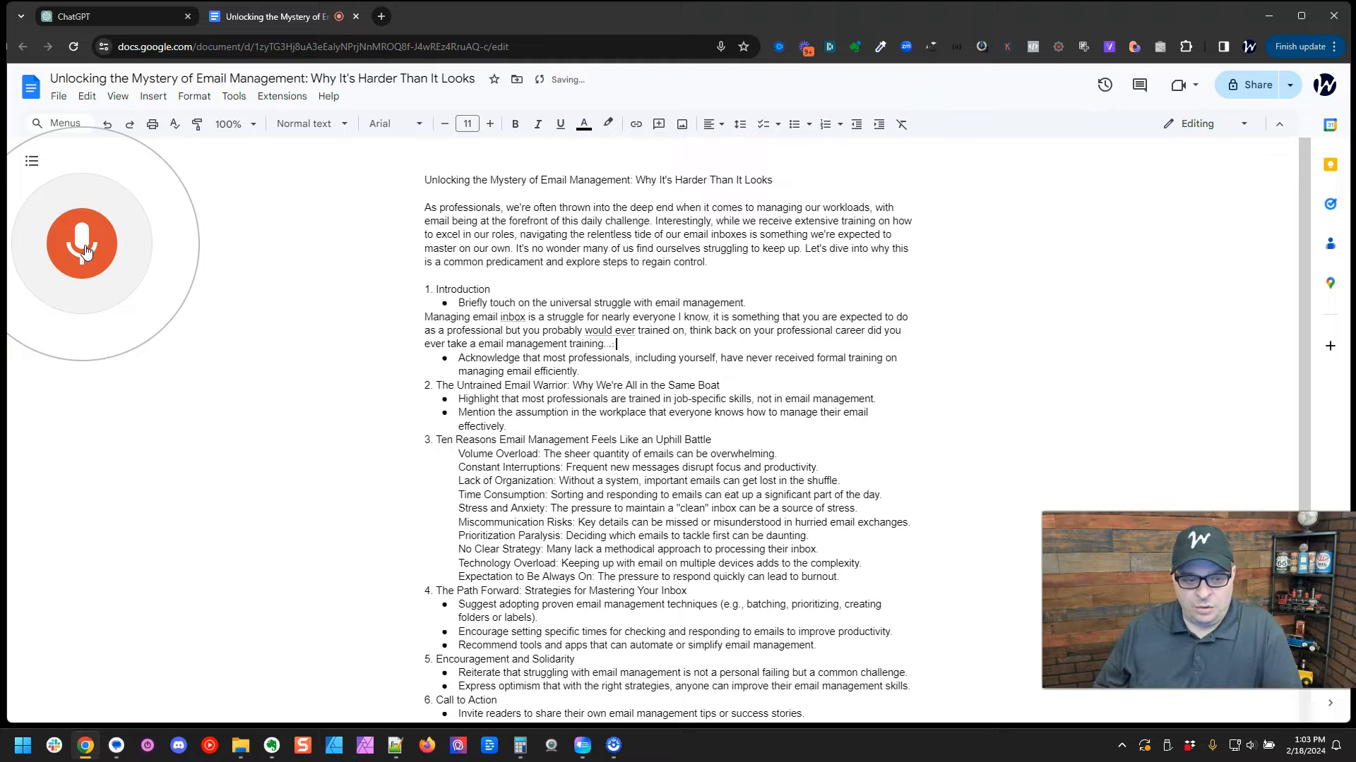
{"action": "type", "text": "or were you giving a computer and..."}
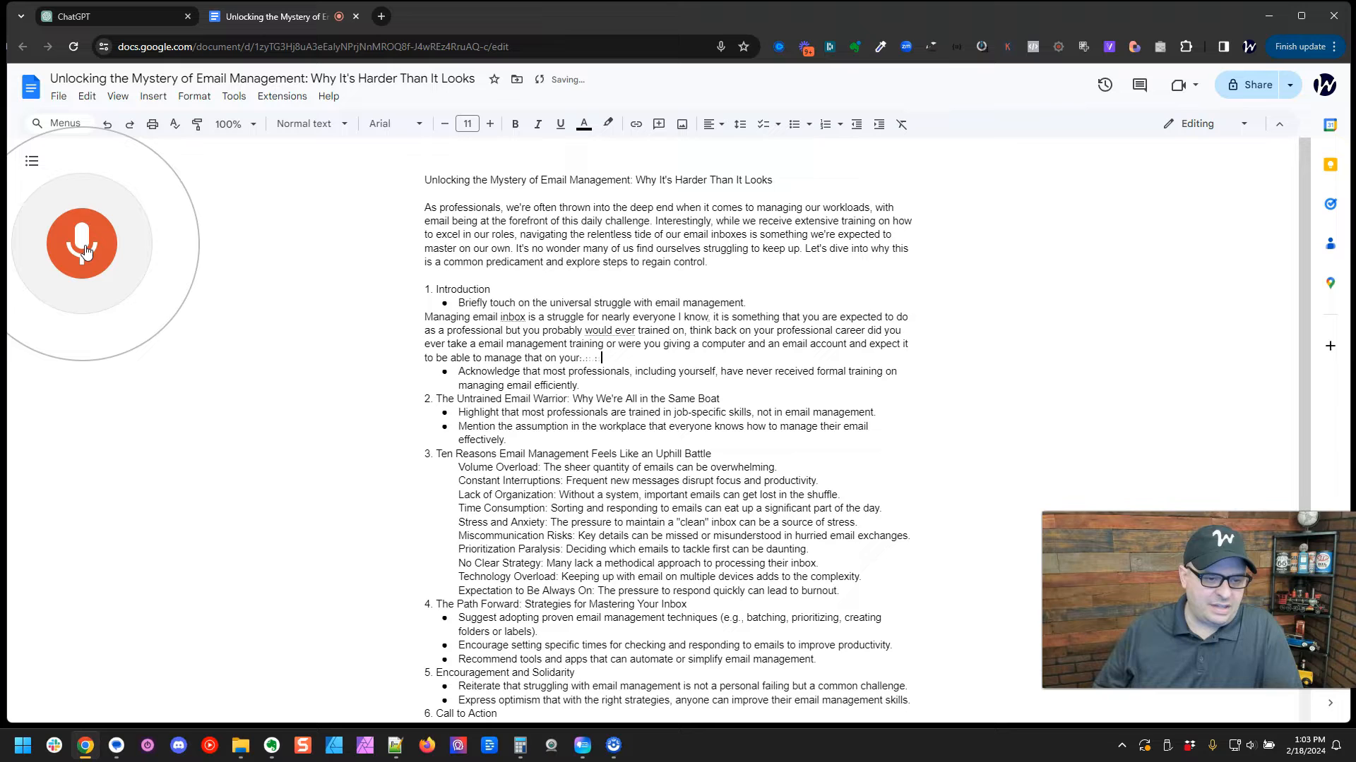
{"action": "type", "text": "without any training..."}
{"action": "type", "text": "It's understandable that most professionals including you have never received formal training on managing email effectively. in this video"}
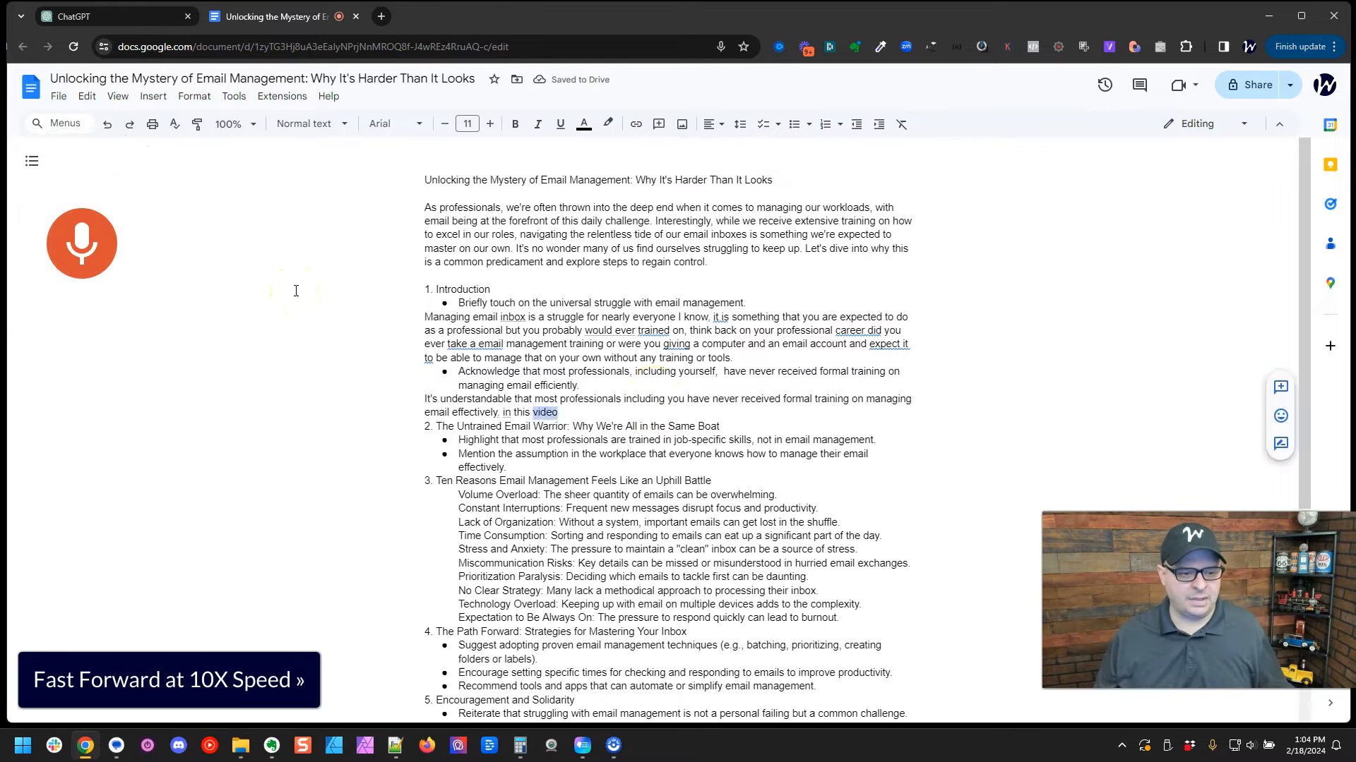
Step: Dictate section paragraphs on missing training, communication overload and dedicated reply times, then select the draft
{"action": "type", "text": "newsletter I want to give you some very practical easy things you can do to improve your ability to check your email and I also want to give you an offer at the end of this video."}
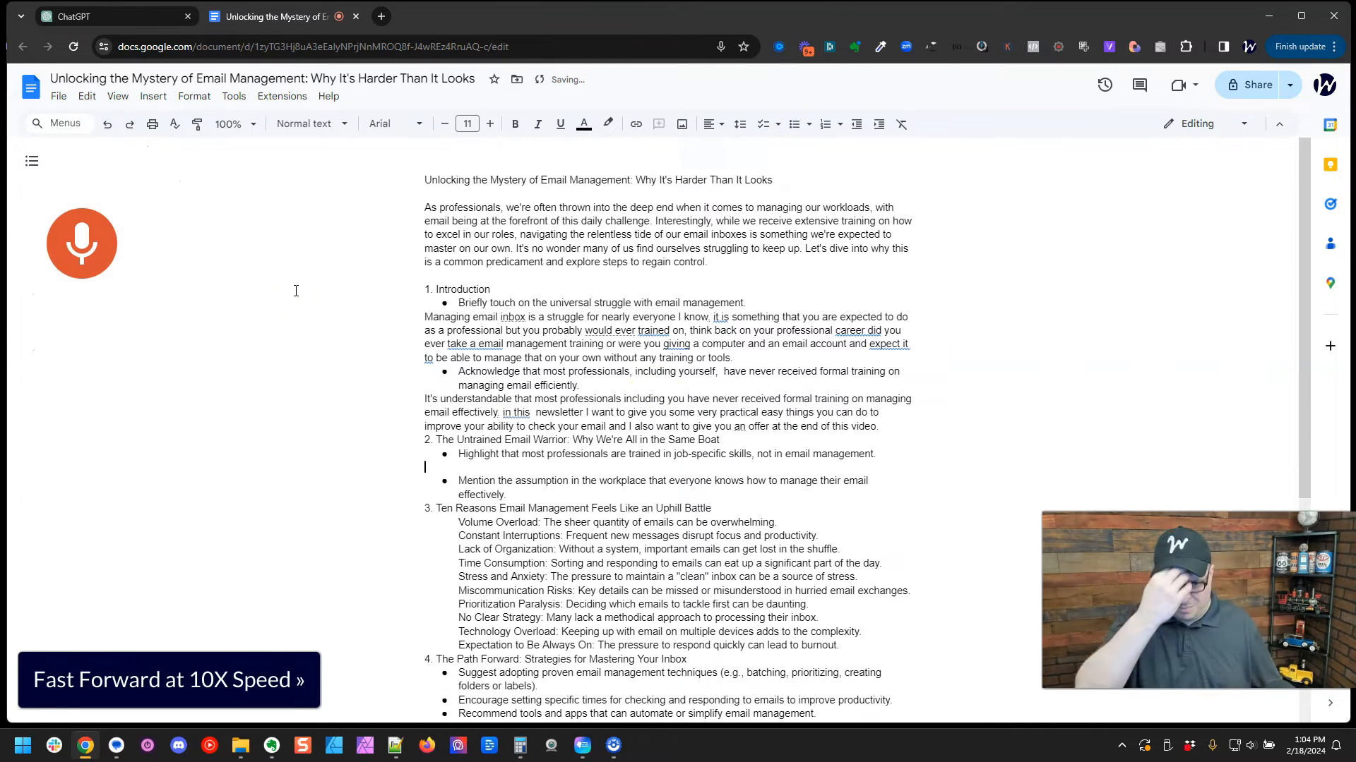
{"action": "type", "text": "so the reality is that most professionals are trained in their job you probably shadowed somebody for days or weeks and maybe even took online training to learn the job that you were given and as you"}
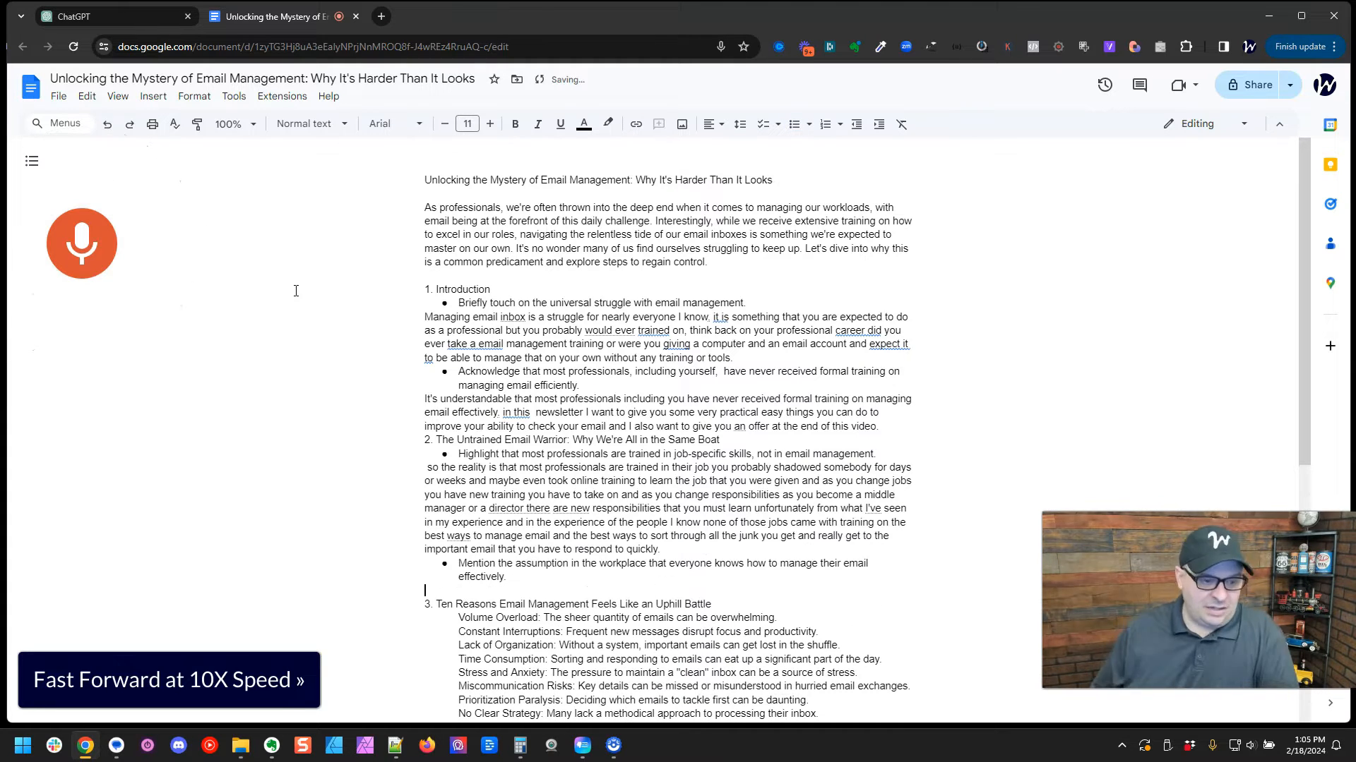
{"action": "type", "text": "even though there was no training given to you there is this assumption in the workplace that you have to manage email and you have to do it well. lots of discussions decisions and conversations are carried on via email and it's important to be able to respond to those :."}
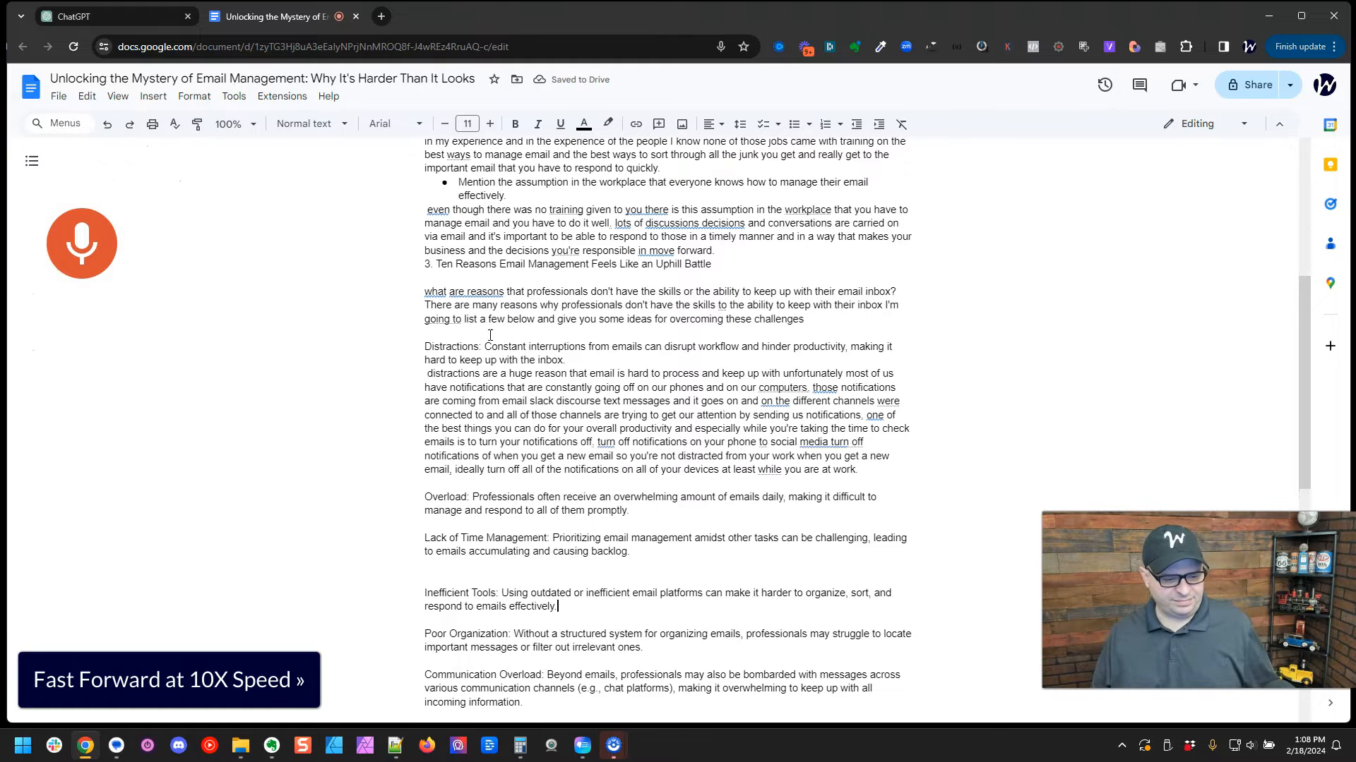
{"action": "type", "text": "another reason it's hard to manage our email is because of communication overload we have chat platforms text"}
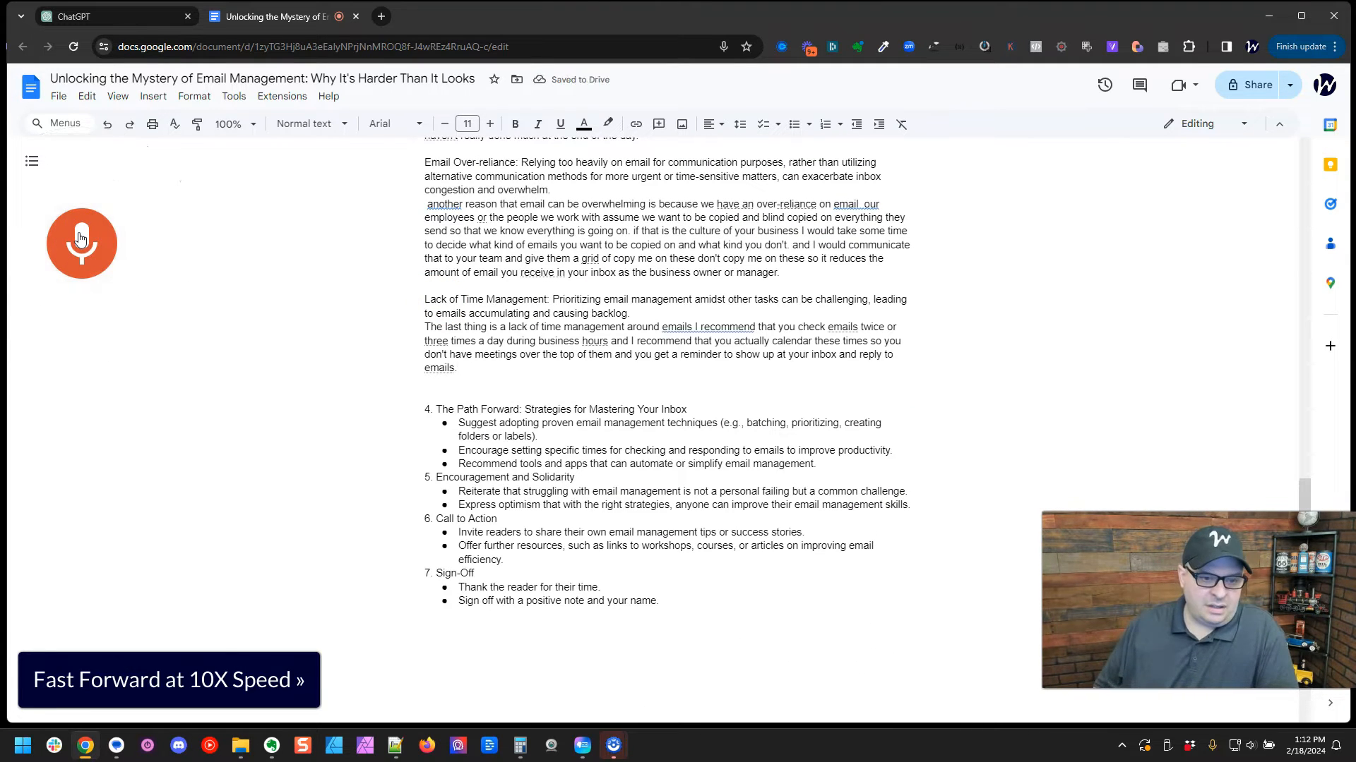
{"action": "type", "text": "sometimes I get replies to emails and they're short and brief and Kurt and the person says hey I'm in a meeting so sorry I didn't respond very well. my advice to you is set aside time to reply don't."}
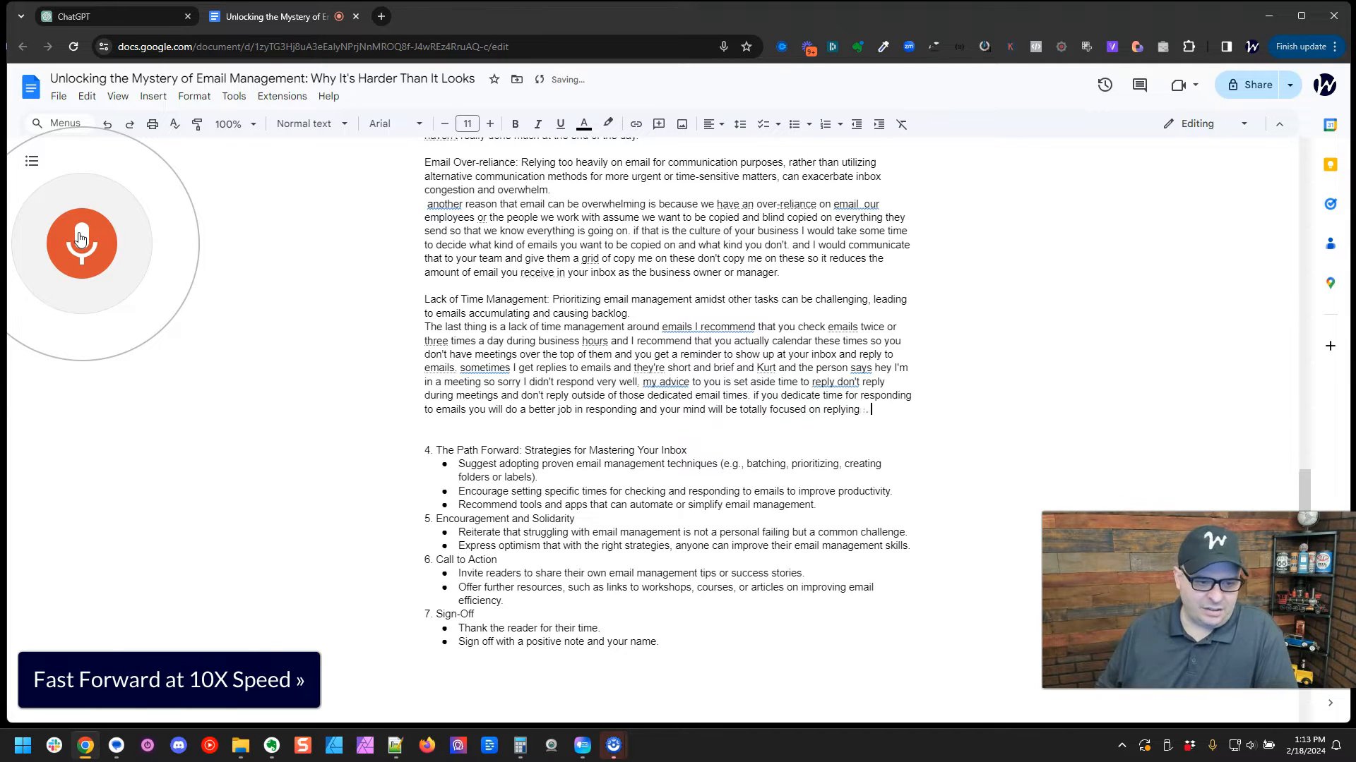
{"action": "type", "text": "and not split among other tasks like trying to have a meeting."}
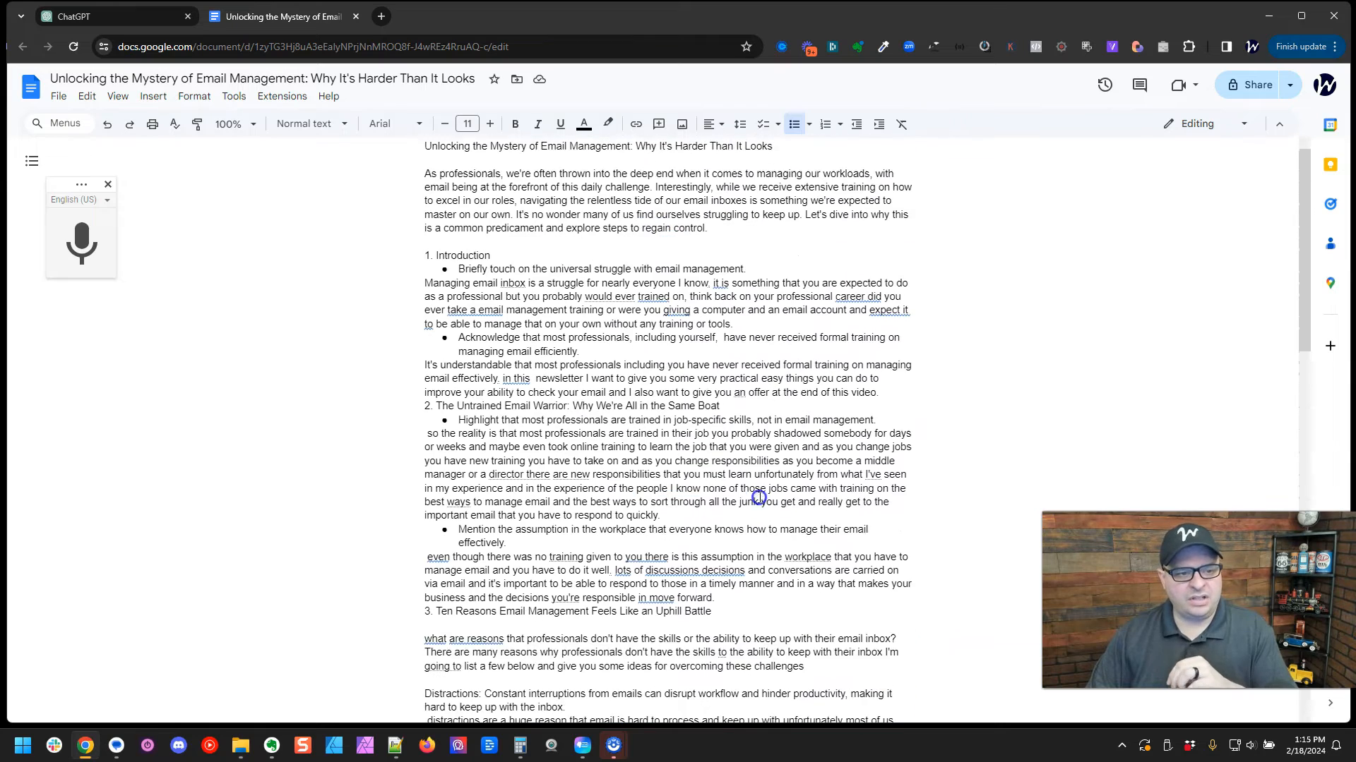
{"action": "key", "text": "ctrl+a"}
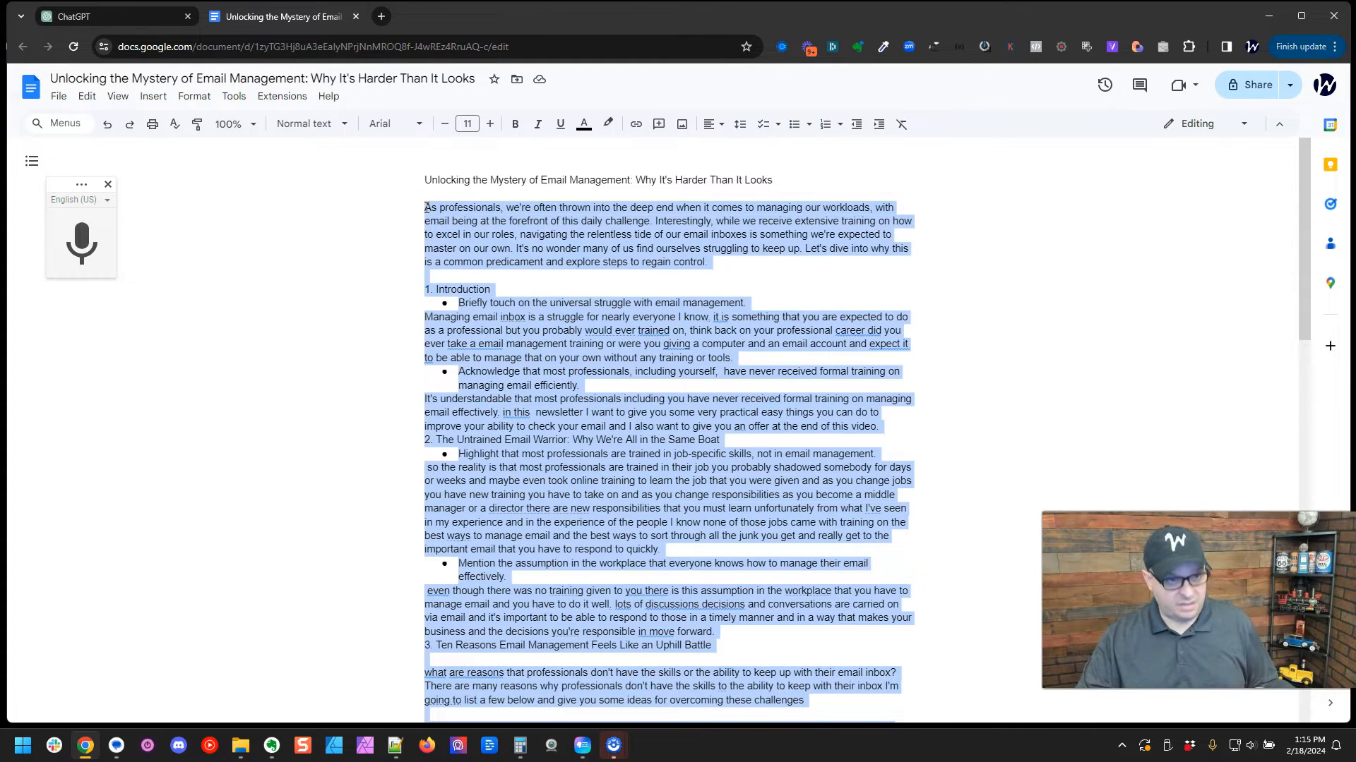
Step: Ask ChatGPT for a plain-language email newsletter without technical words, pasting the Google Doc draft
{"action": "left_click", "coordinate": [77, 18]}
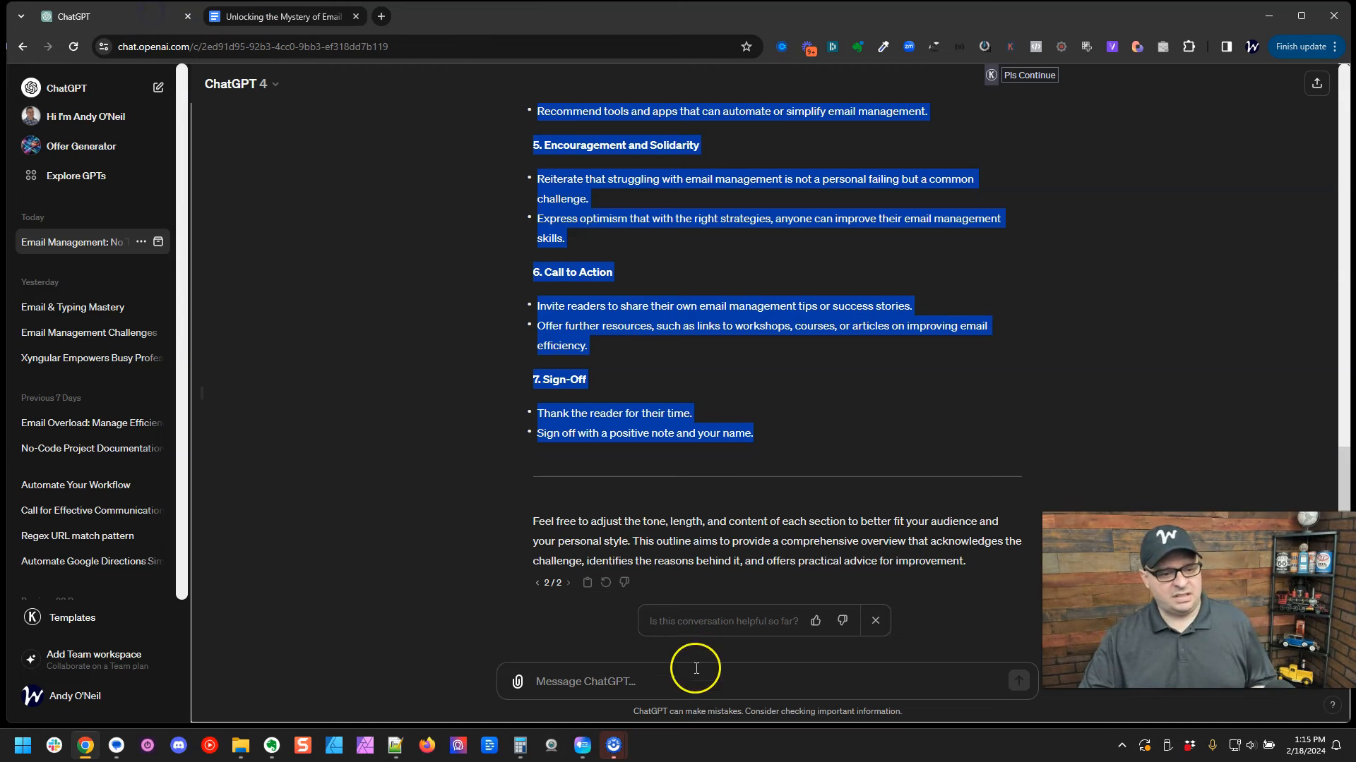
{"action": "type", "text": "I want you to create an email newsletter for me with the following text. Please don't use"}
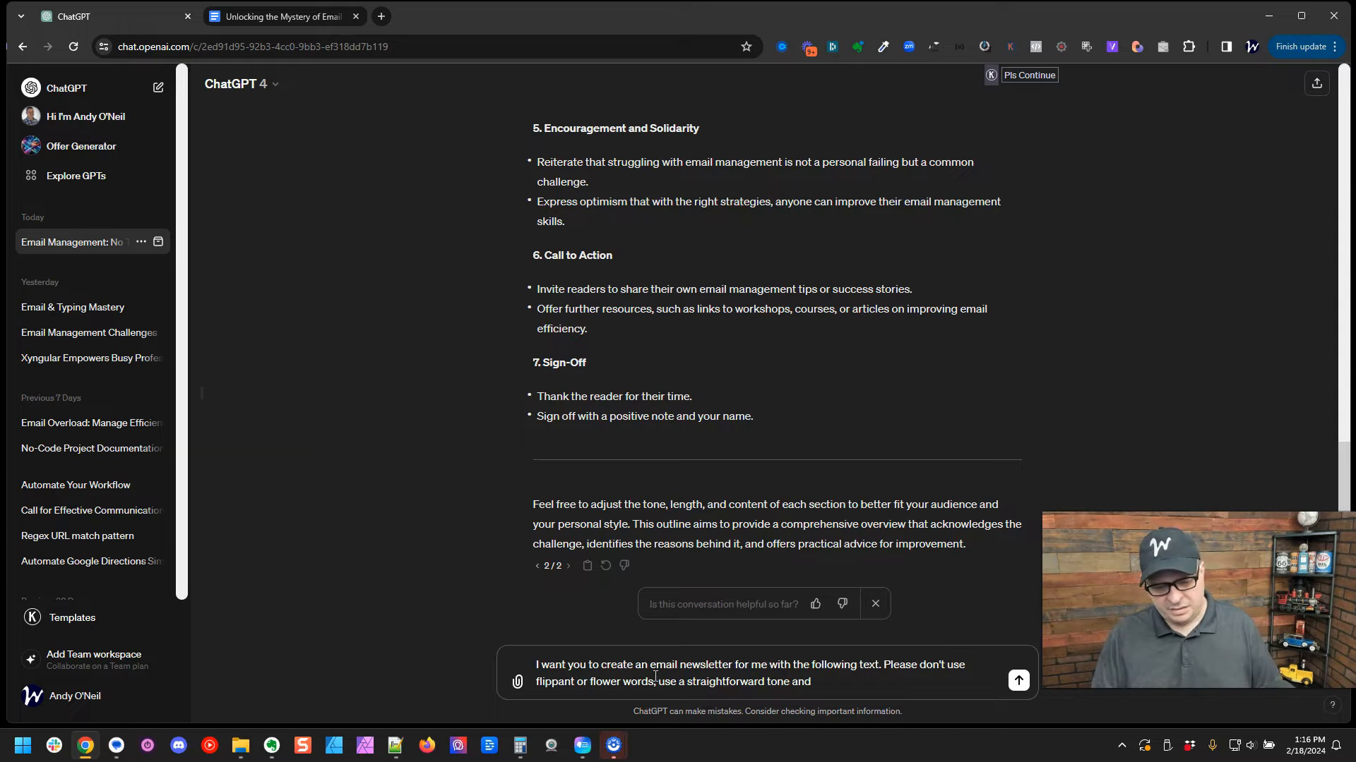
{"action": "type", "text": "without technical words and write this on a 12th grade reading level."}
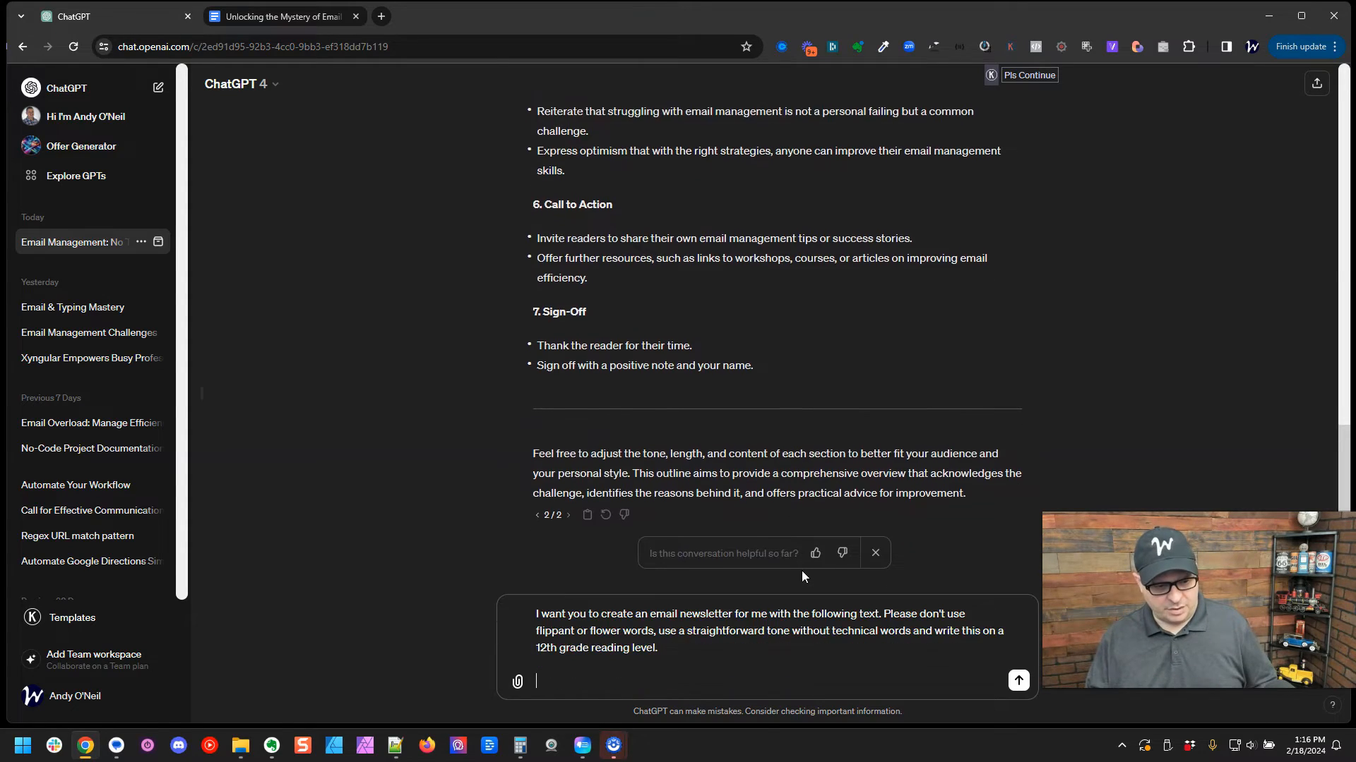
{"action": "left_click", "coordinate": [1018, 681]}
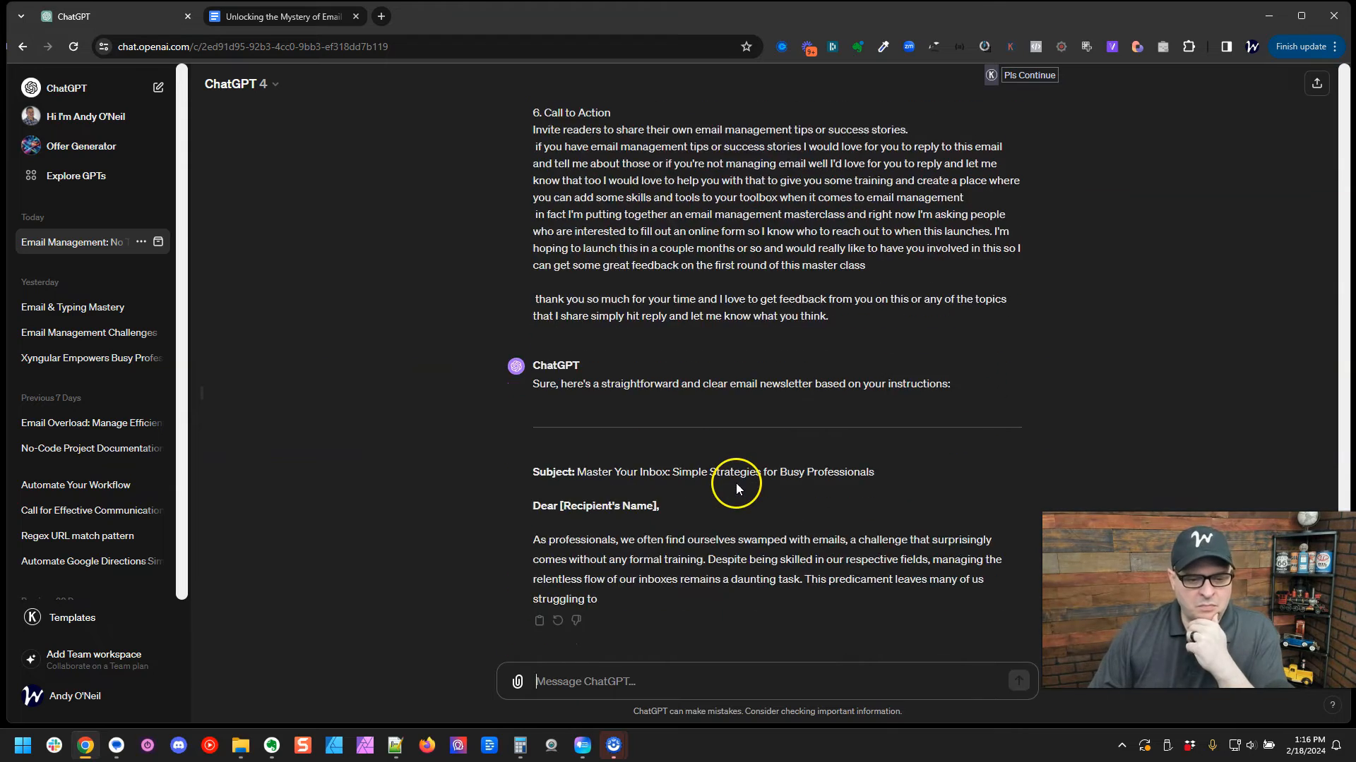
{"action": "scroll", "scroll_direction": "down", "scroll_amount": 3}
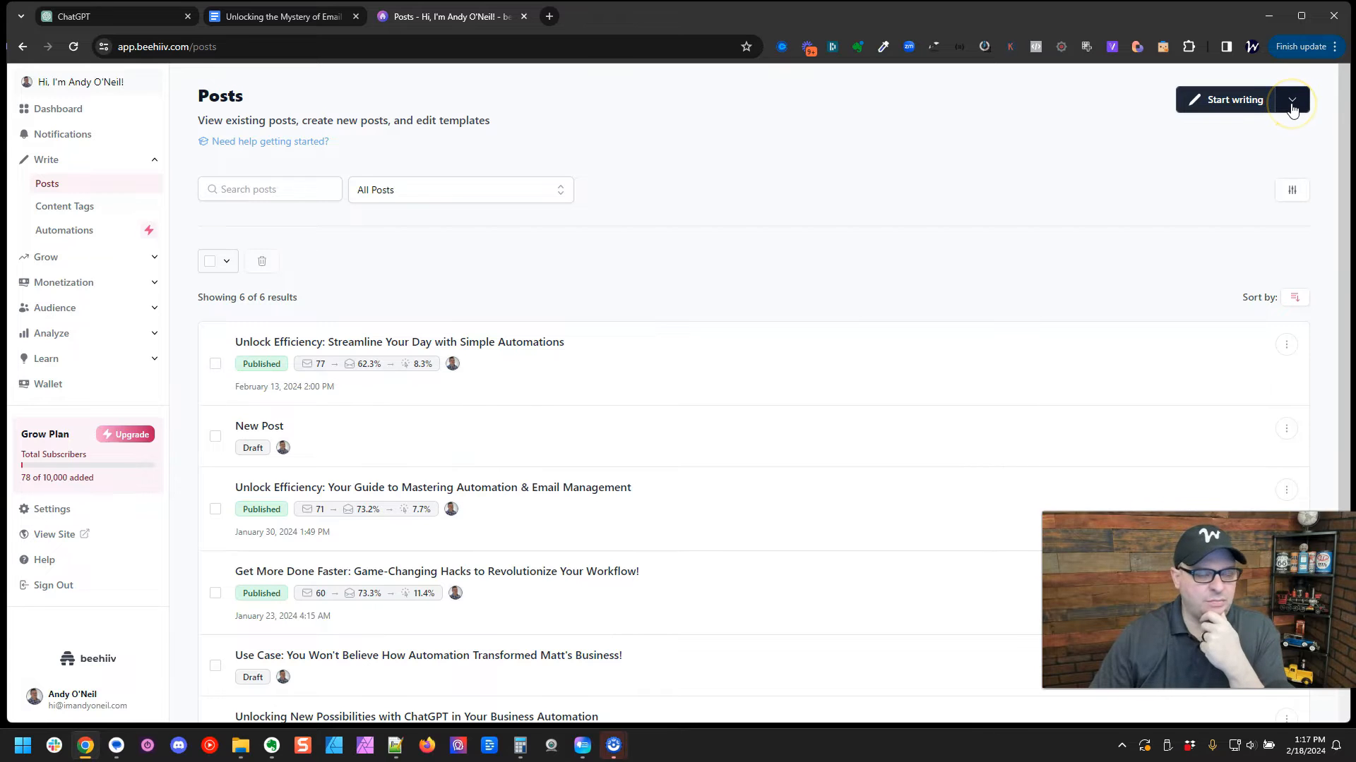
Step: Start a new Beehiiv post from the 2024-01-15 template
{"action": "left_click", "coordinate": [1293, 100]}
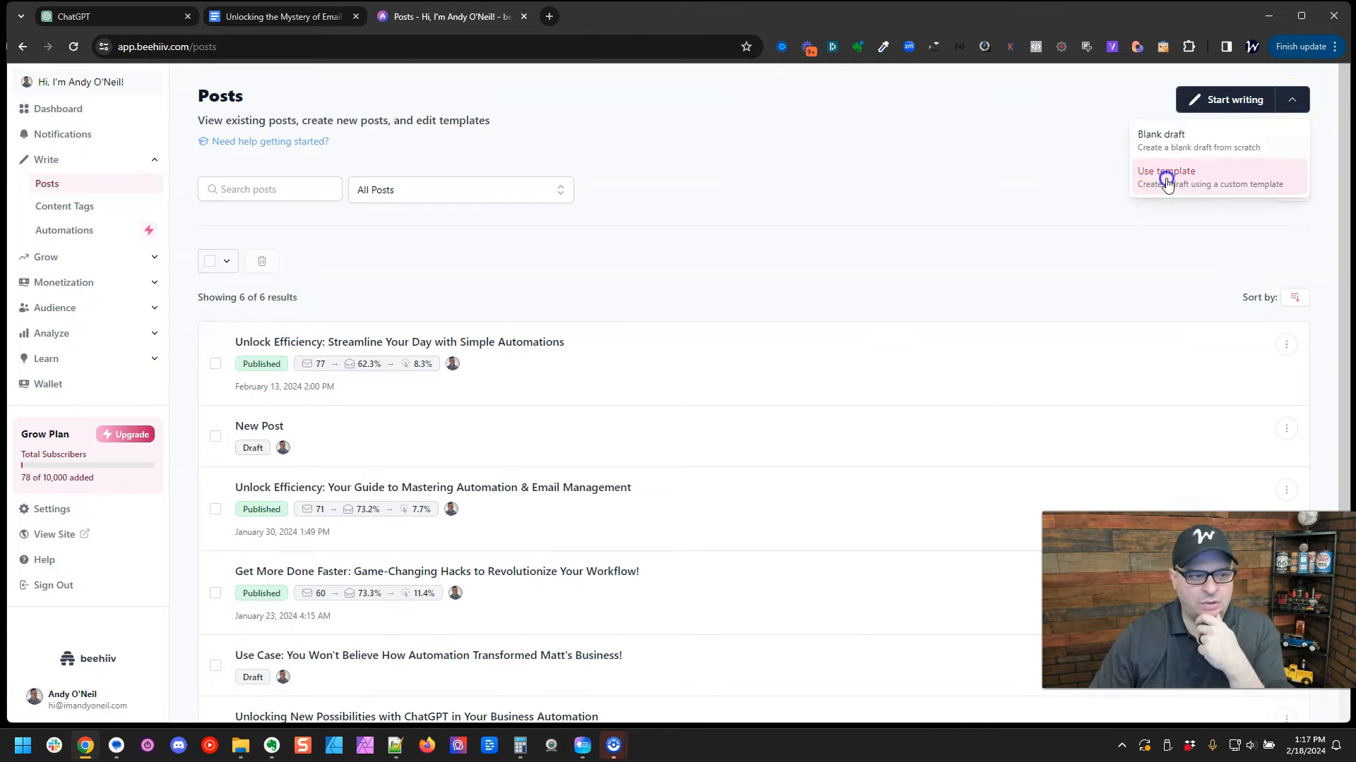
{"action": "left_click", "coordinate": [1165, 177]}
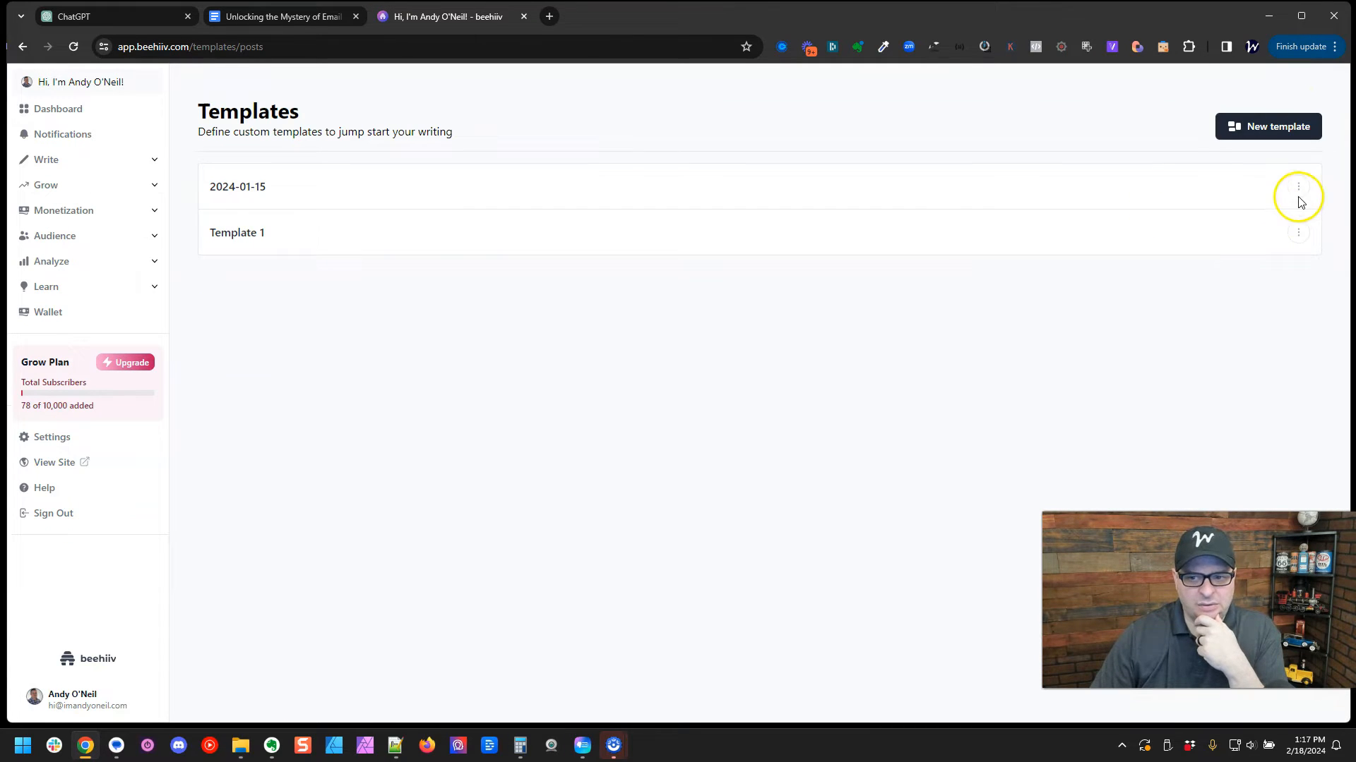
{"action": "left_click", "coordinate": [238, 186]}
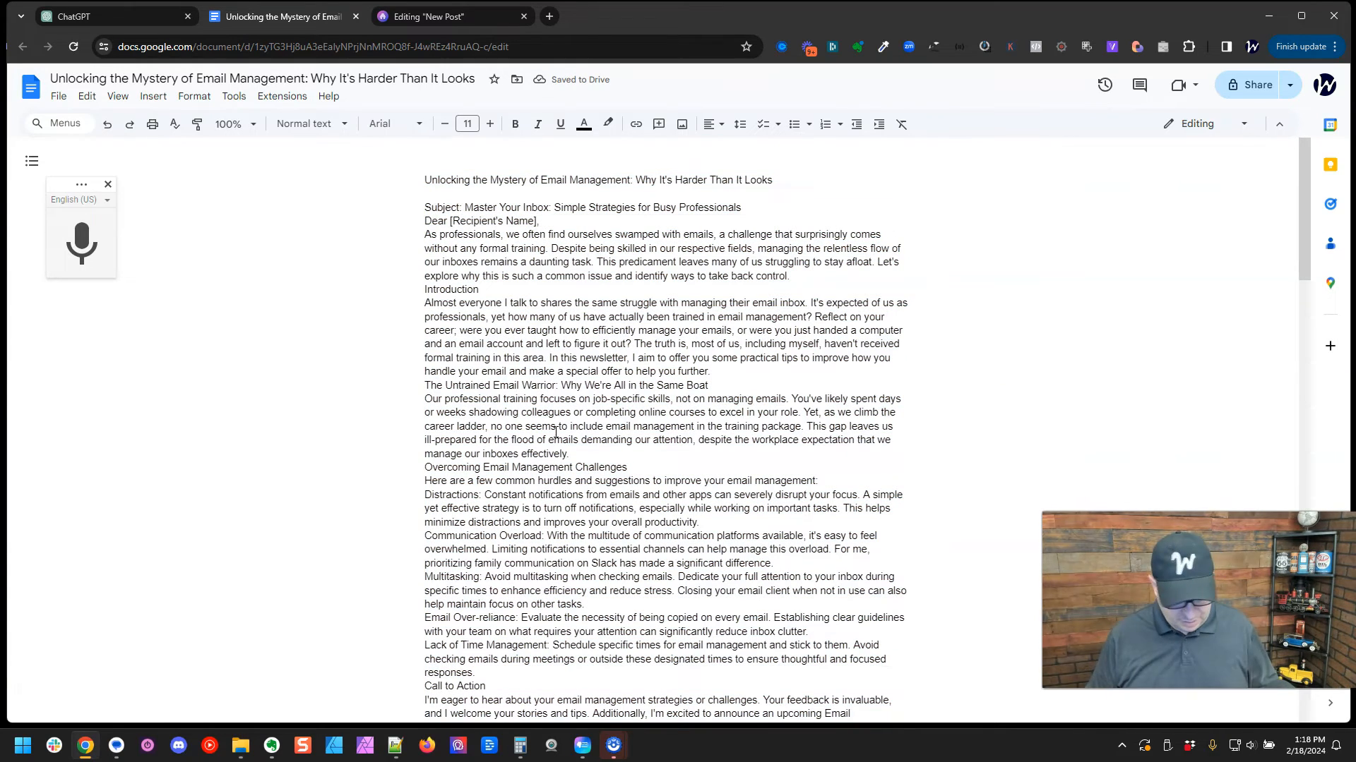
Step: Strip the Subject and Dear lines and add space after paragraphs in the newsletter
{"action": "scroll", "scroll_direction": "down", "scroll_amount": 3}
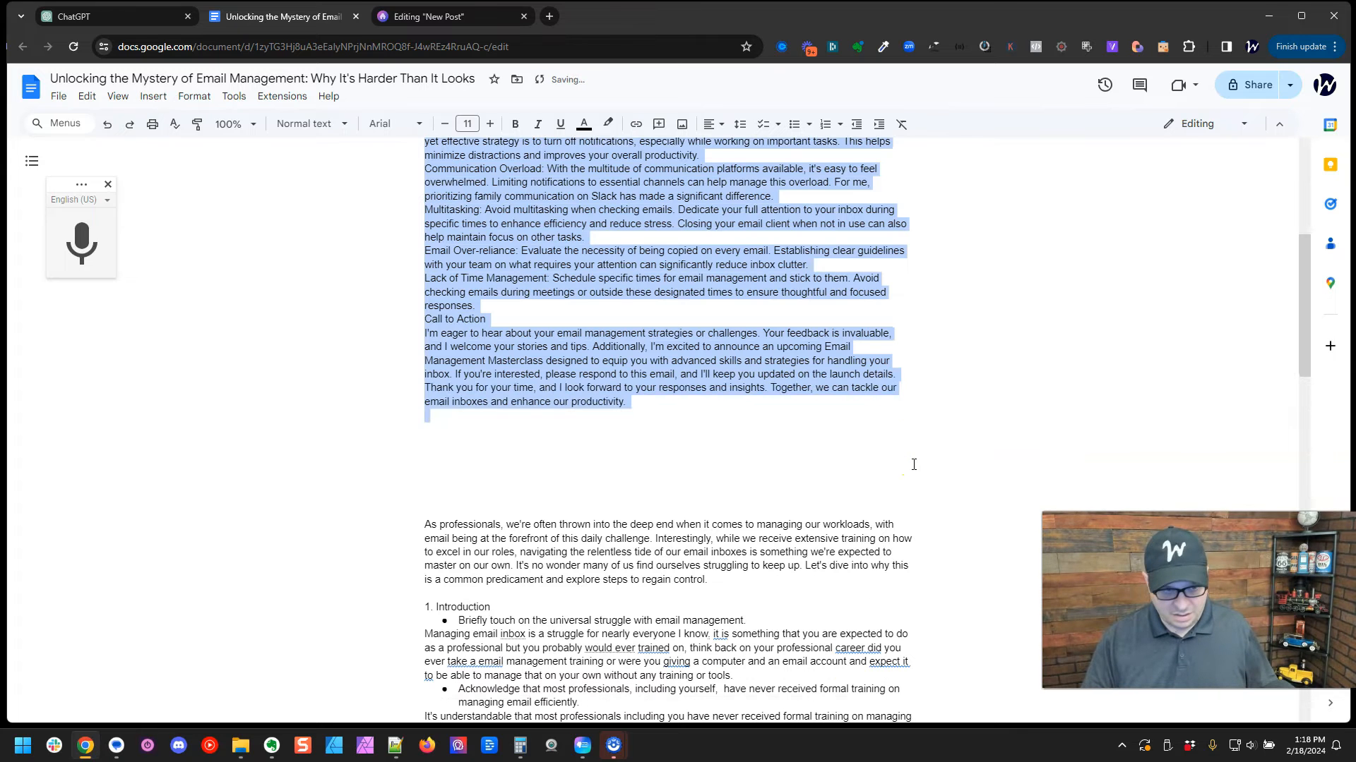
{"action": "mouse_move", "coordinate": [720, 124]}
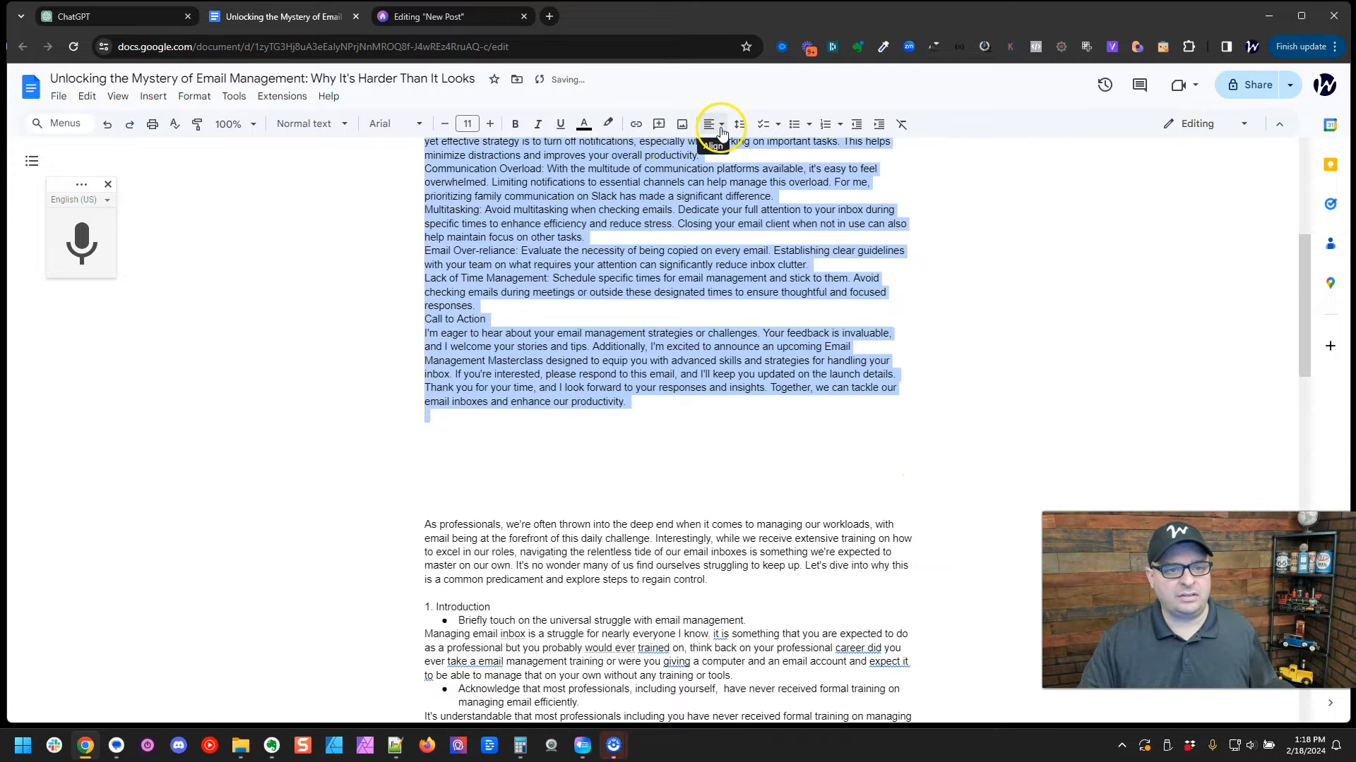
{"action": "left_click", "coordinate": [740, 124]}
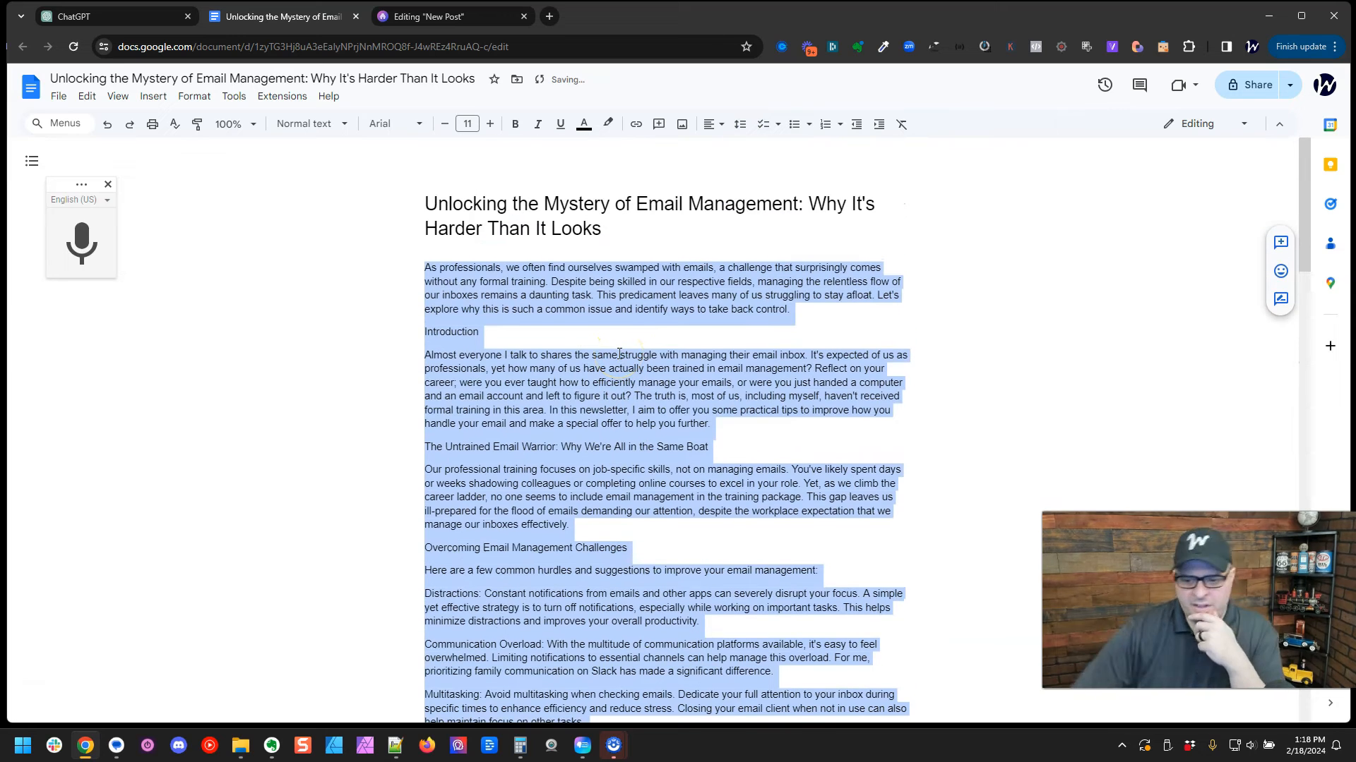
{"action": "left_click", "coordinate": [436, 16]}
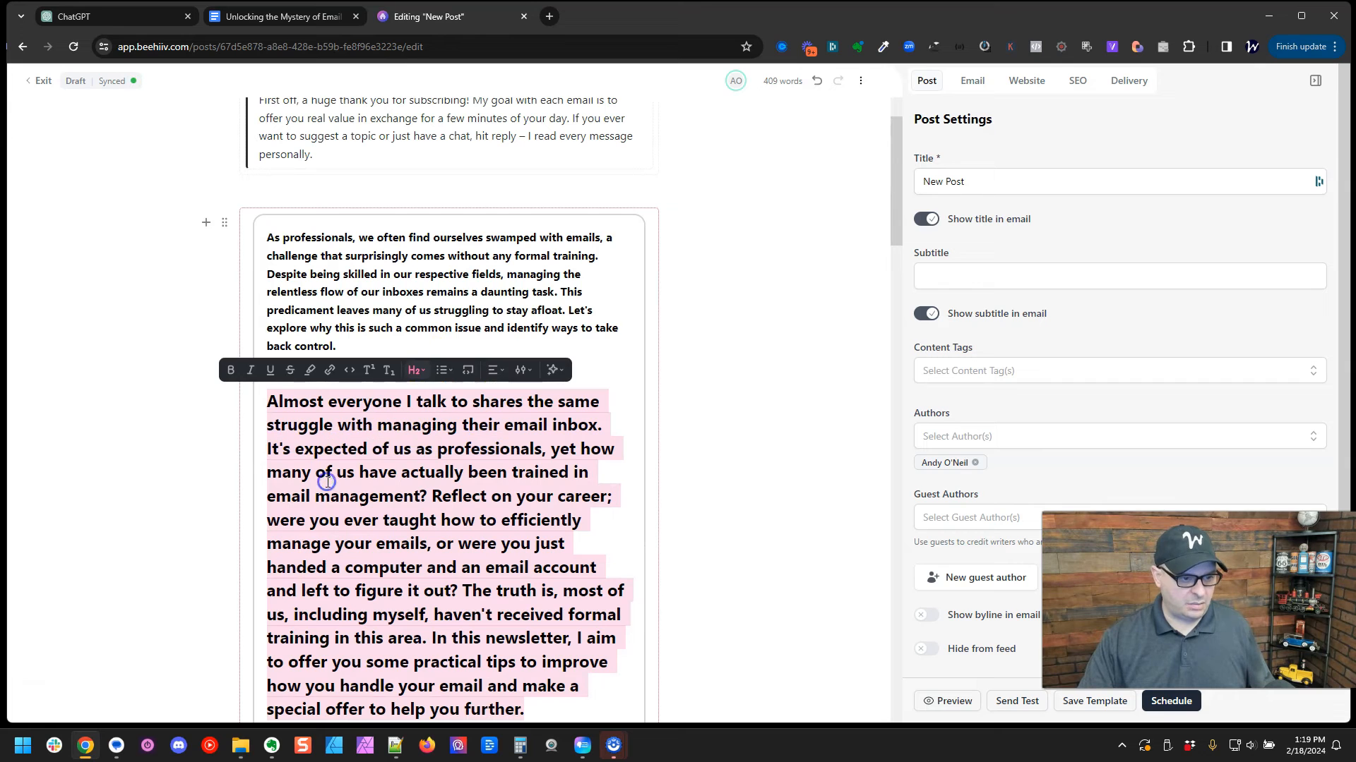
Step: Reset the oversized paragraph to Normal text and work down through the post body
{"action": "left_click", "coordinate": [413, 370]}
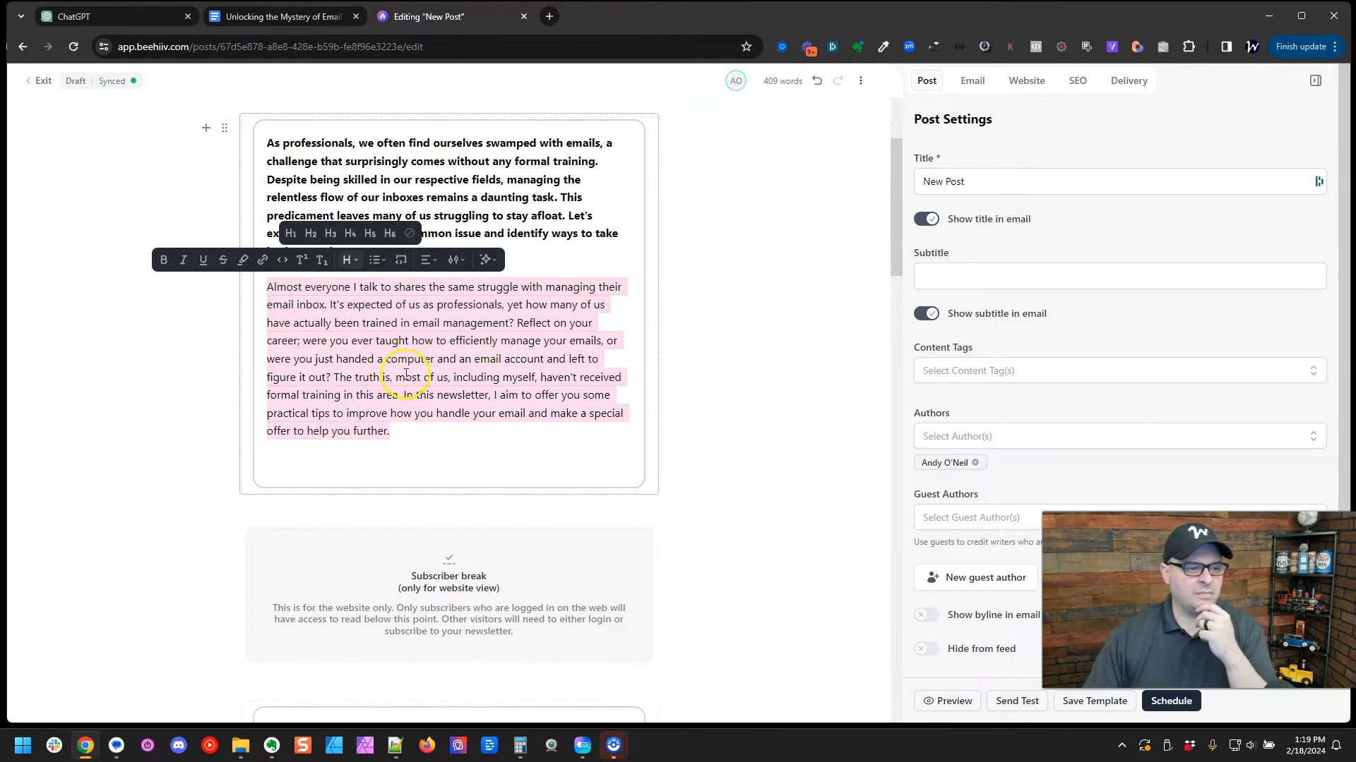
{"action": "scroll", "scroll_direction": "down", "scroll_amount": 3}
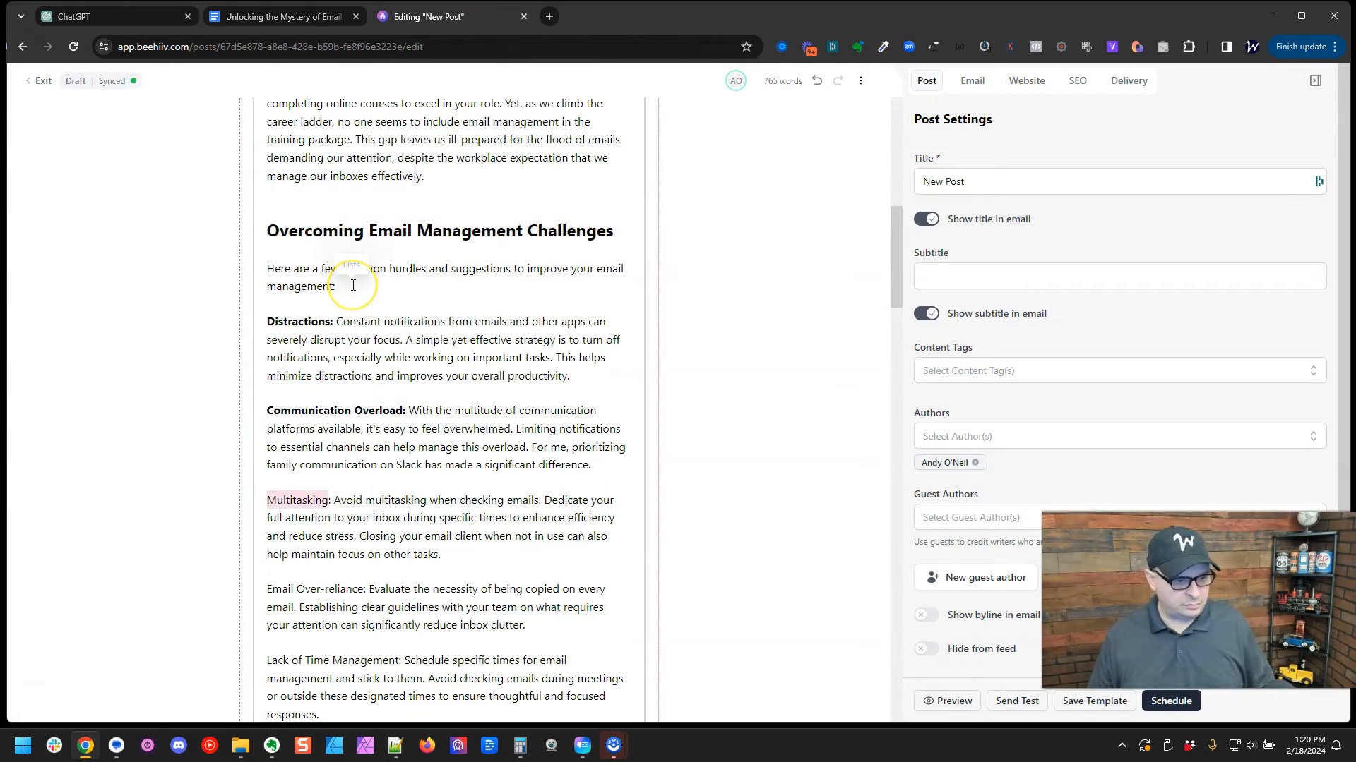
{"action": "scroll", "scroll_direction": "down", "scroll_amount": 3}
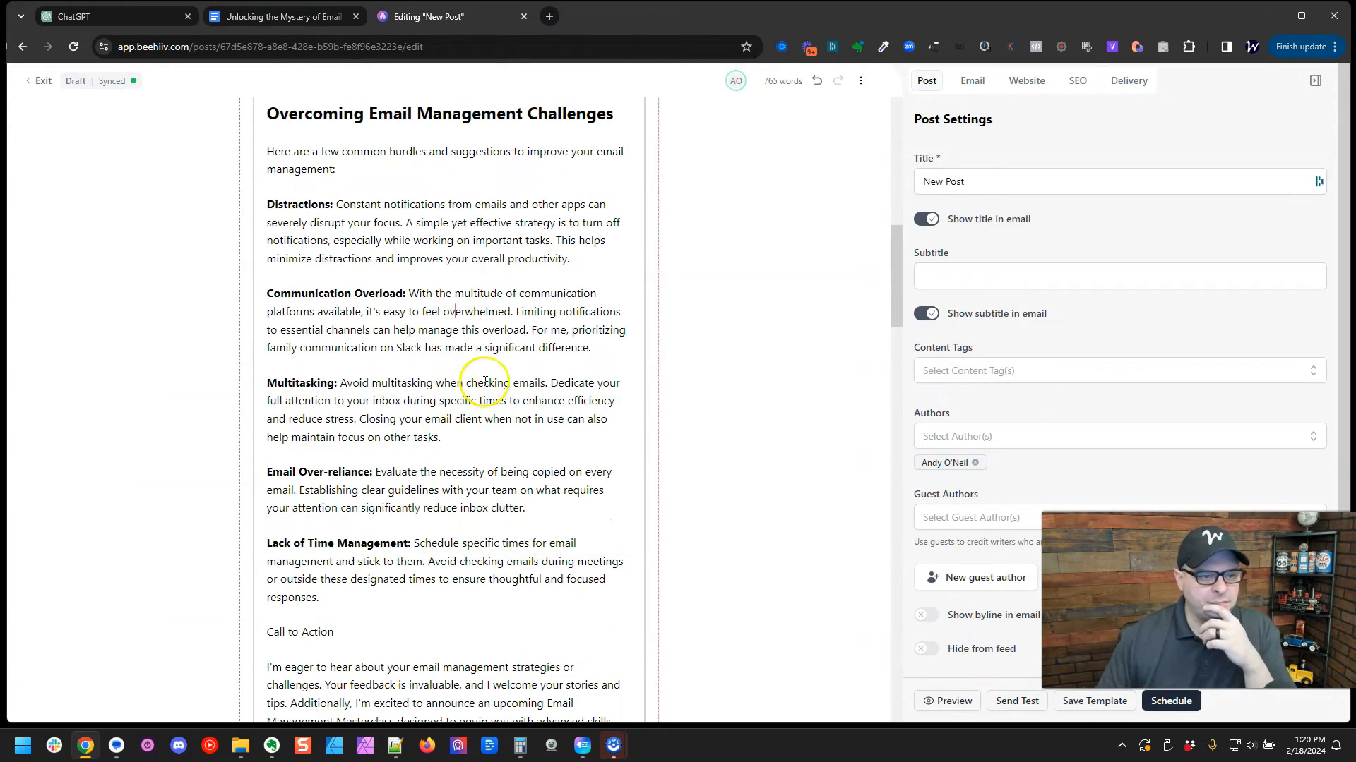
{"action": "scroll", "scroll_direction": "down", "scroll_amount": 3}
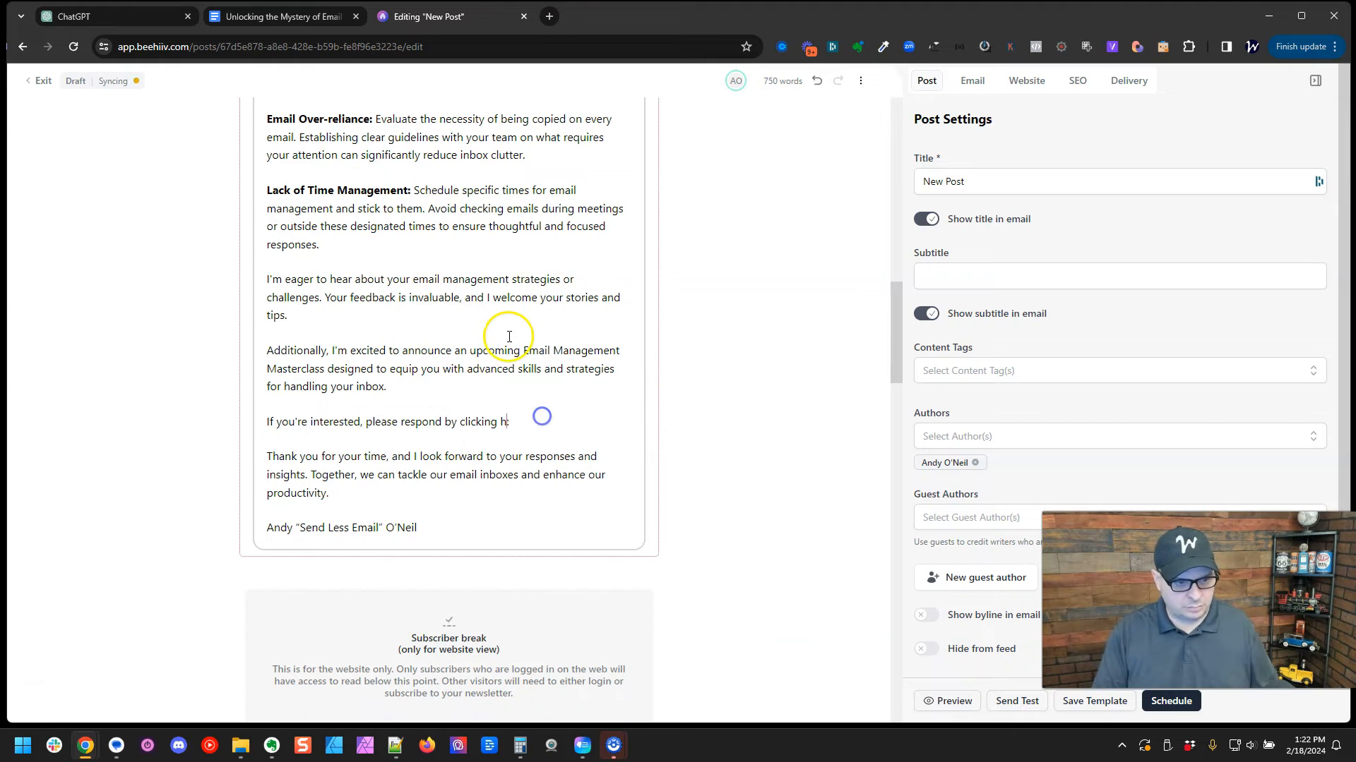
{"action": "scroll", "scroll_direction": "down", "scroll_amount": 3}
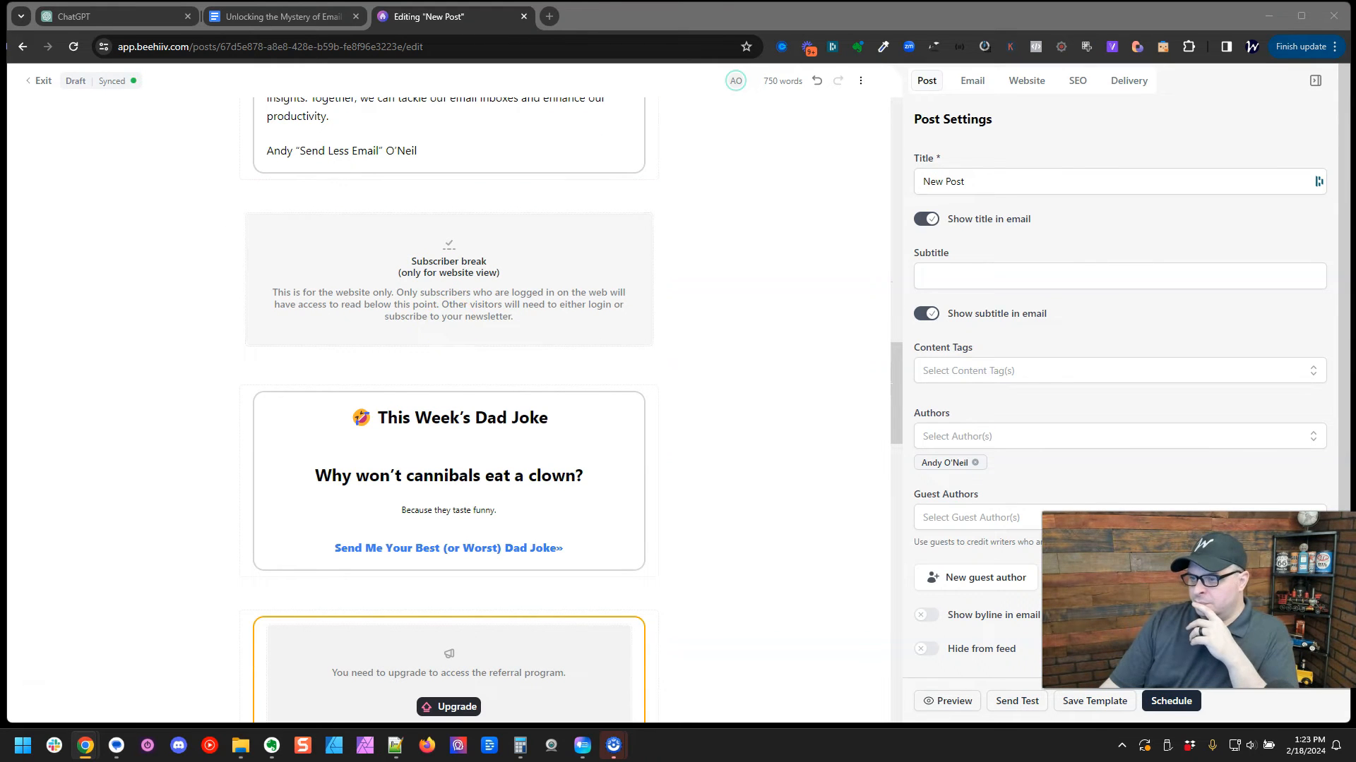
{"action": "mouse_move", "coordinate": [1269, 265]}
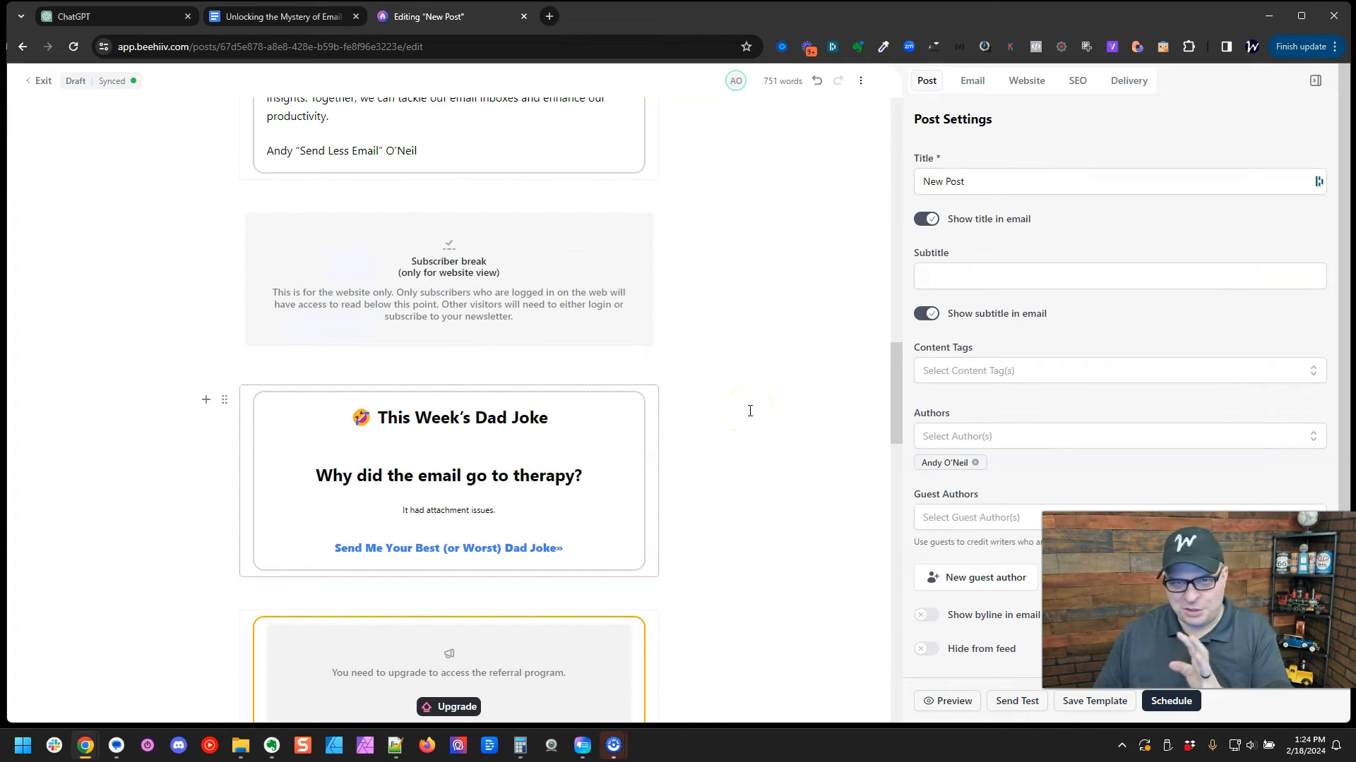
{"action": "mouse_move", "coordinate": [812, 230]}
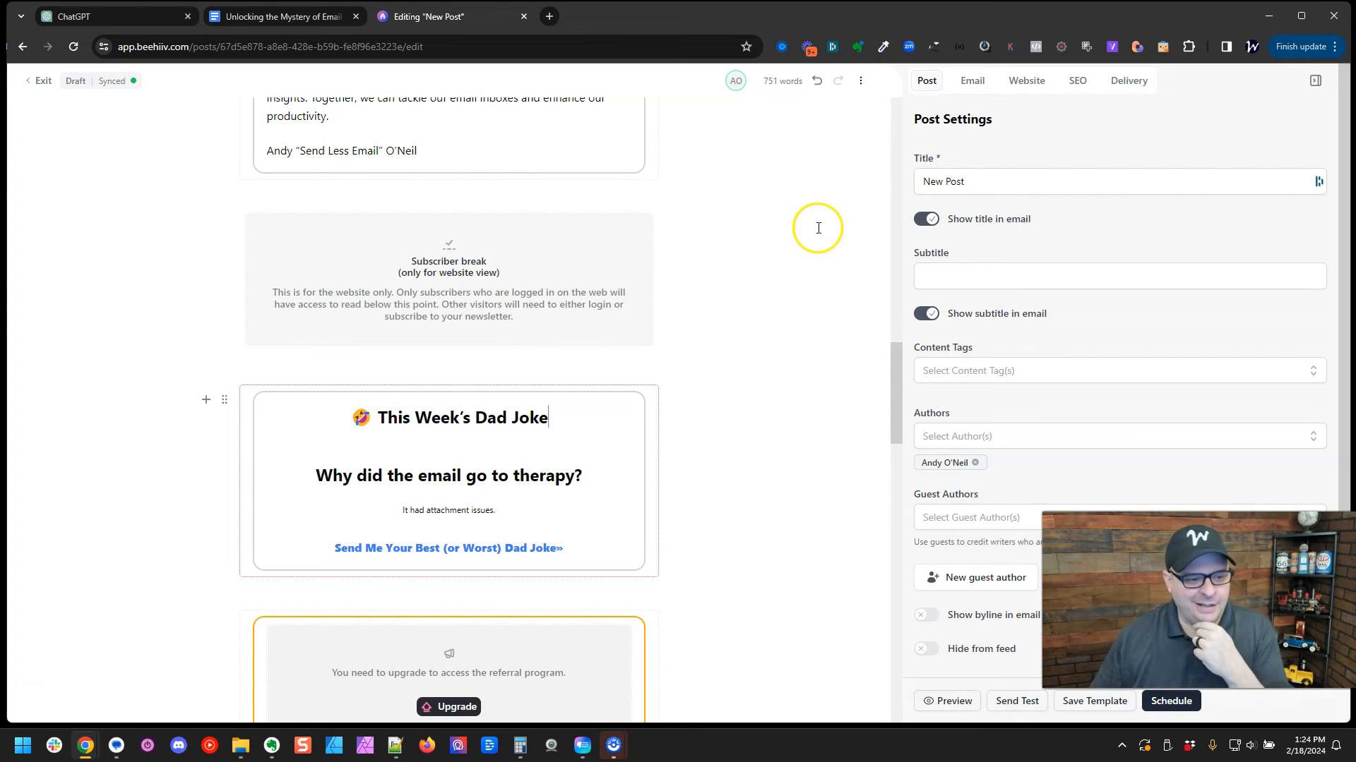
{"action": "mouse_move", "coordinate": [793, 244]}
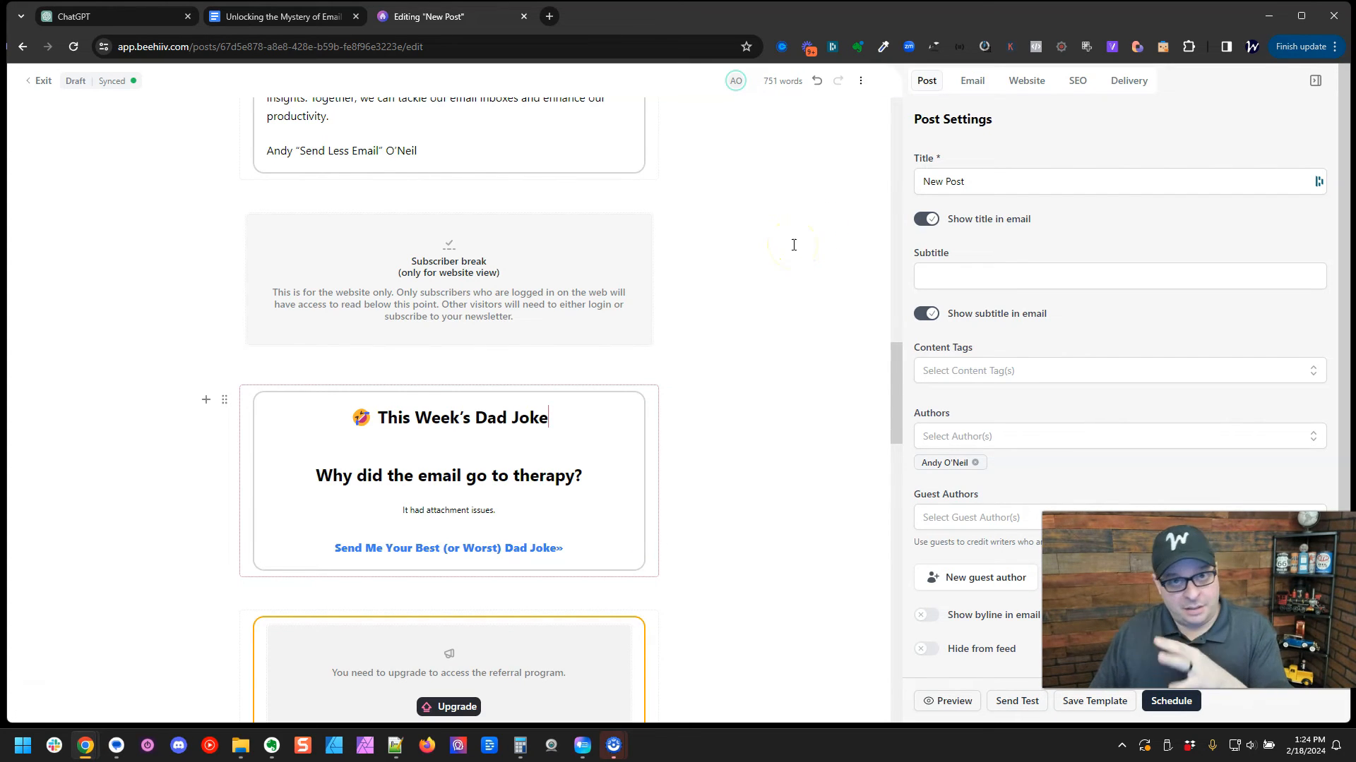
Step: Scroll through the post after changing the dad joke to the email therapy question and punchline
{"action": "scroll", "scroll_direction": "down", "scroll_amount": 3}
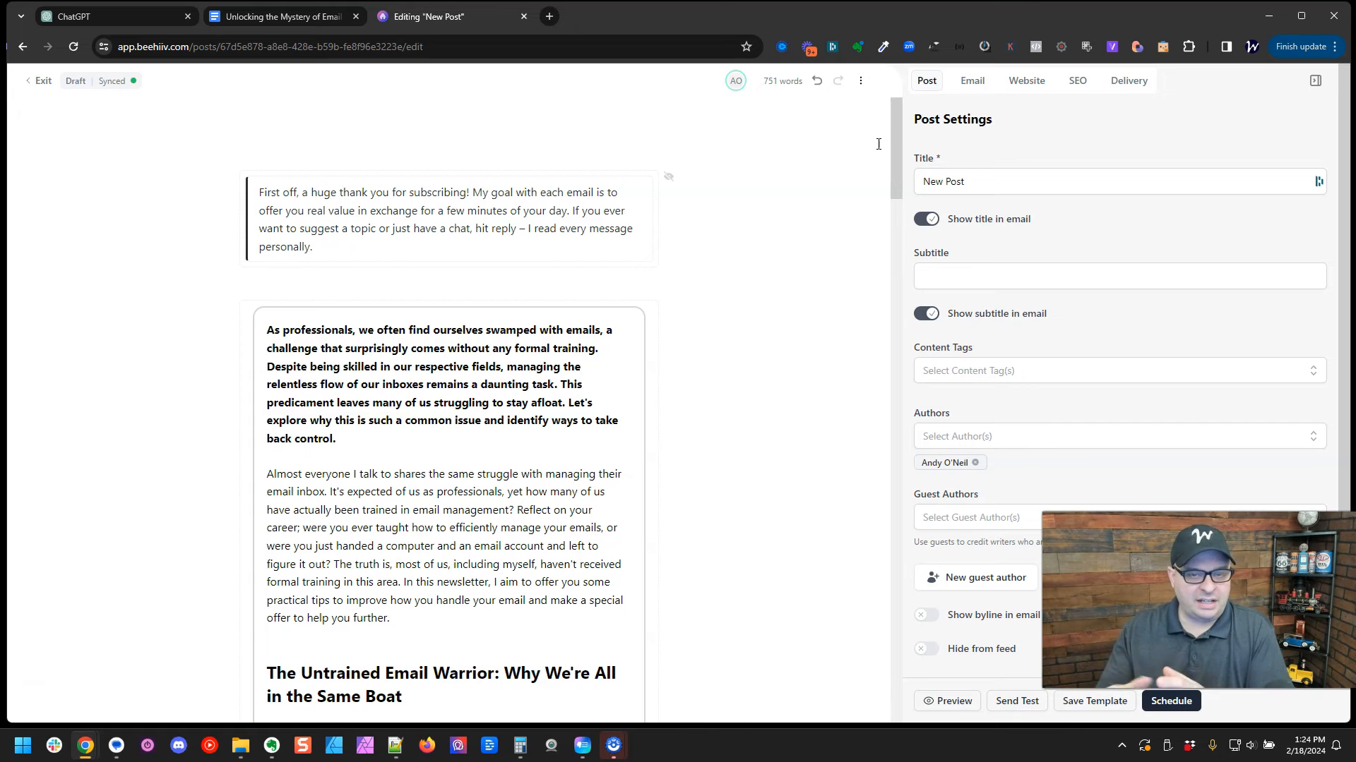
Step: Schedule the post for Feb 20th, 2024 2:11 PM to email and web, then scroll
{"action": "left_click", "coordinate": [1171, 701]}
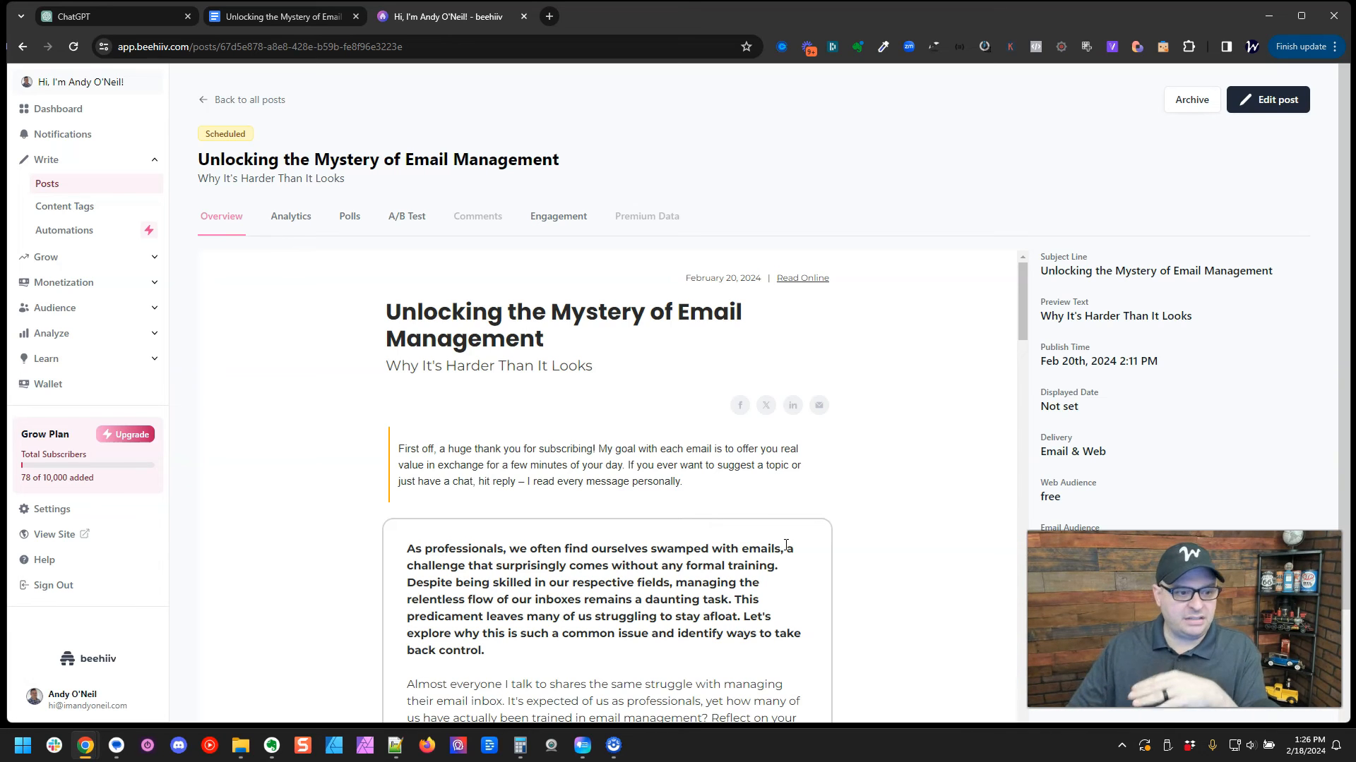
{"action": "scroll", "scroll_direction": "down", "scroll_amount": 3}
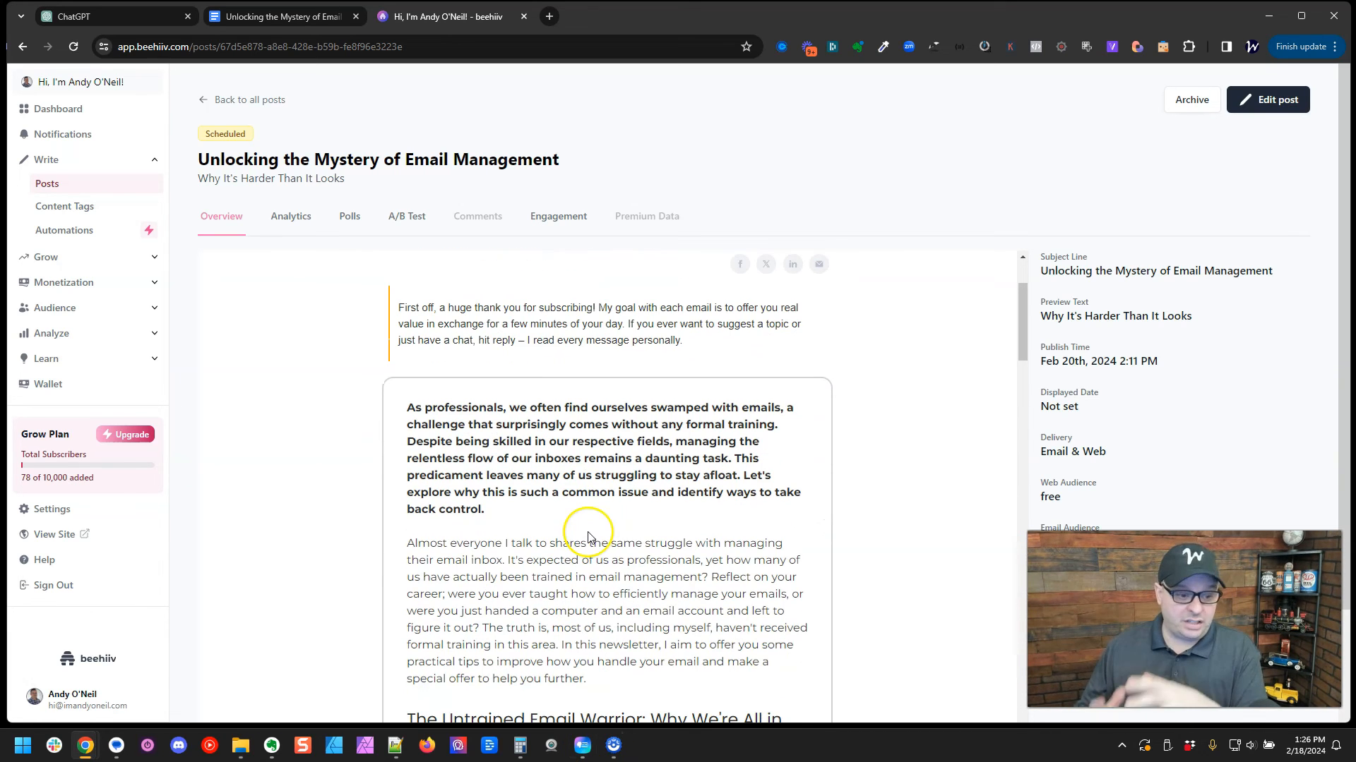
{"action": "mouse_move", "coordinate": [590, 537]}
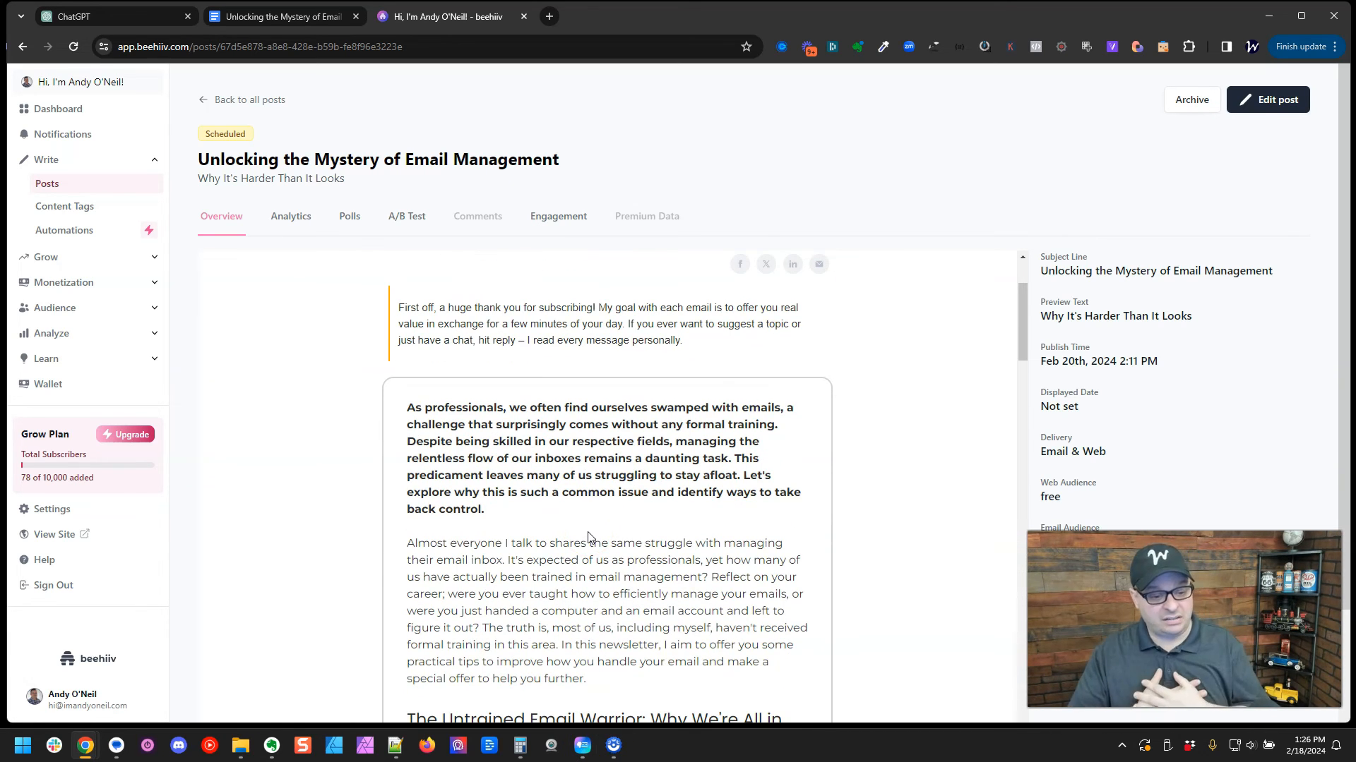